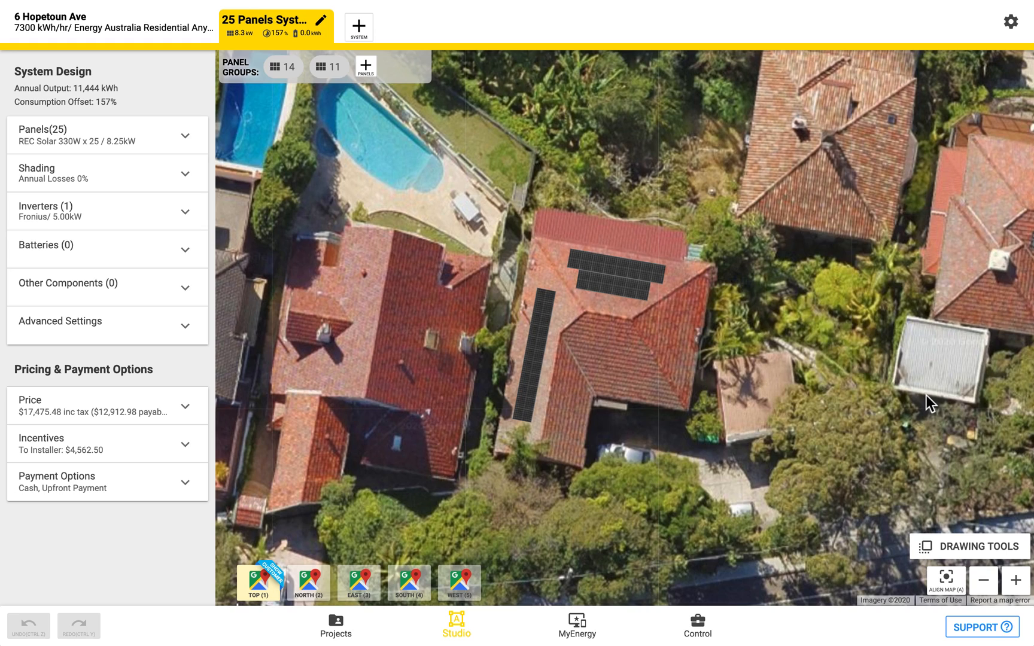
pyautogui.moveTo(465, 623)
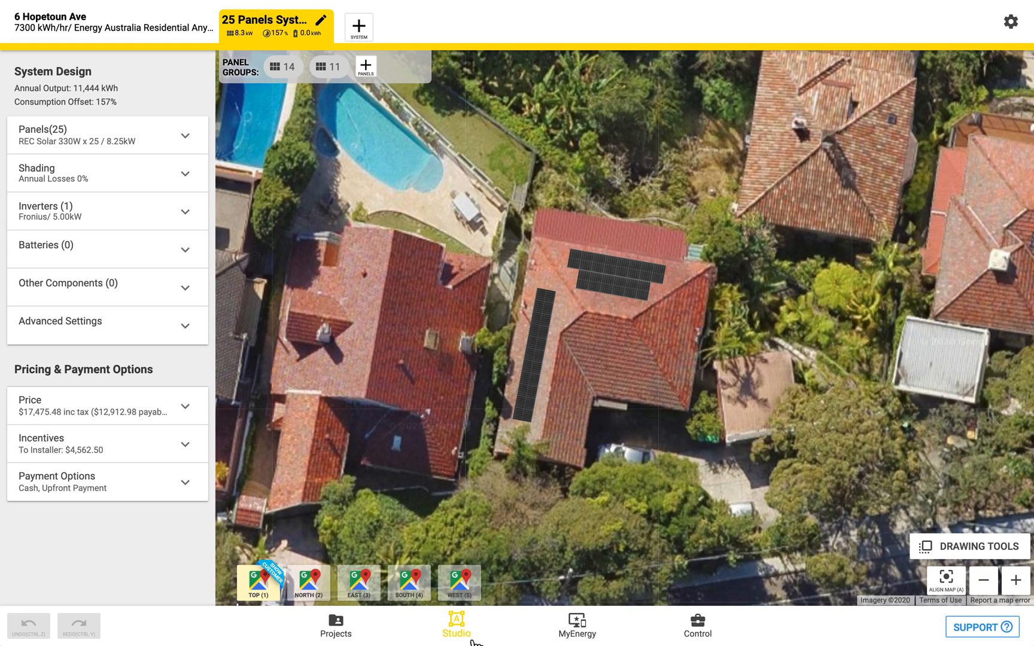
pyautogui.moveTo(348, 444)
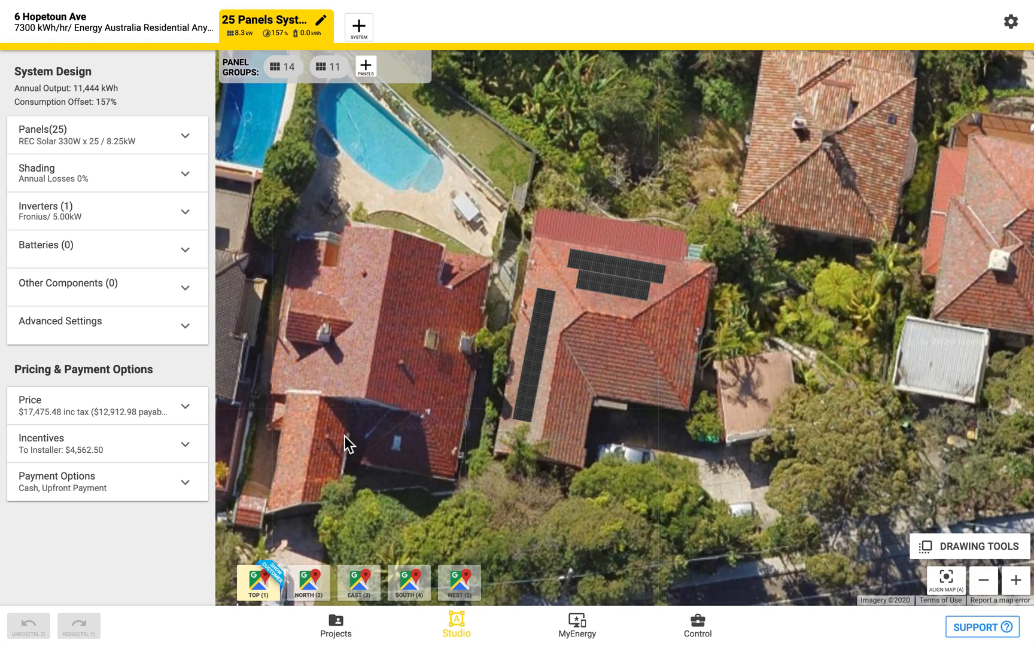
pyautogui.moveTo(10, 381)
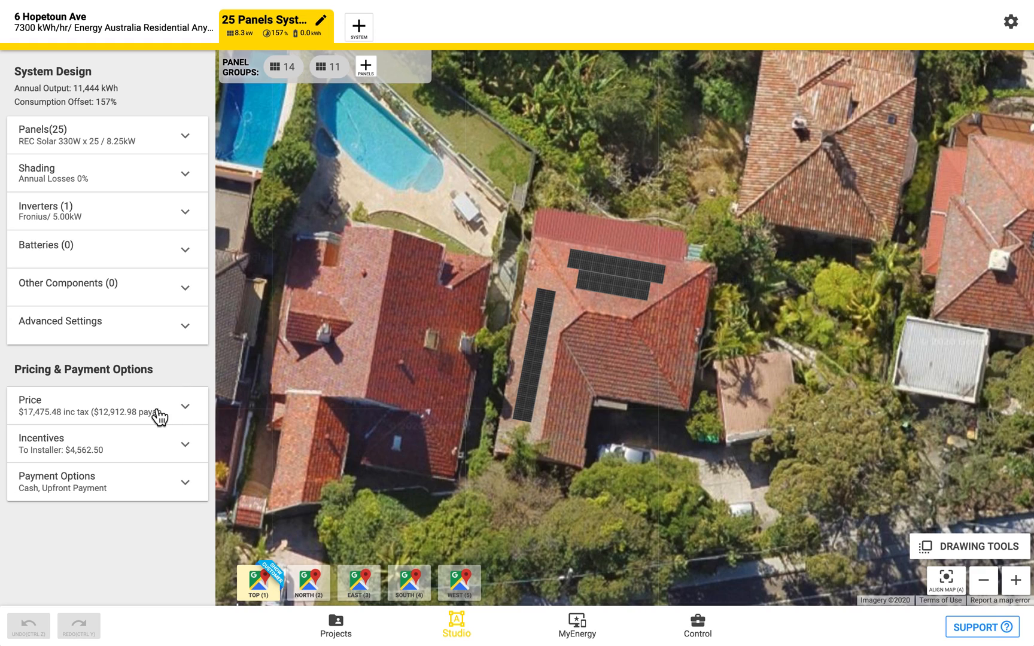
# Step: Switch the design's pricing scheme to Enter Price Manually, showing 17475.48 inc tax
pyautogui.click(99, 406)
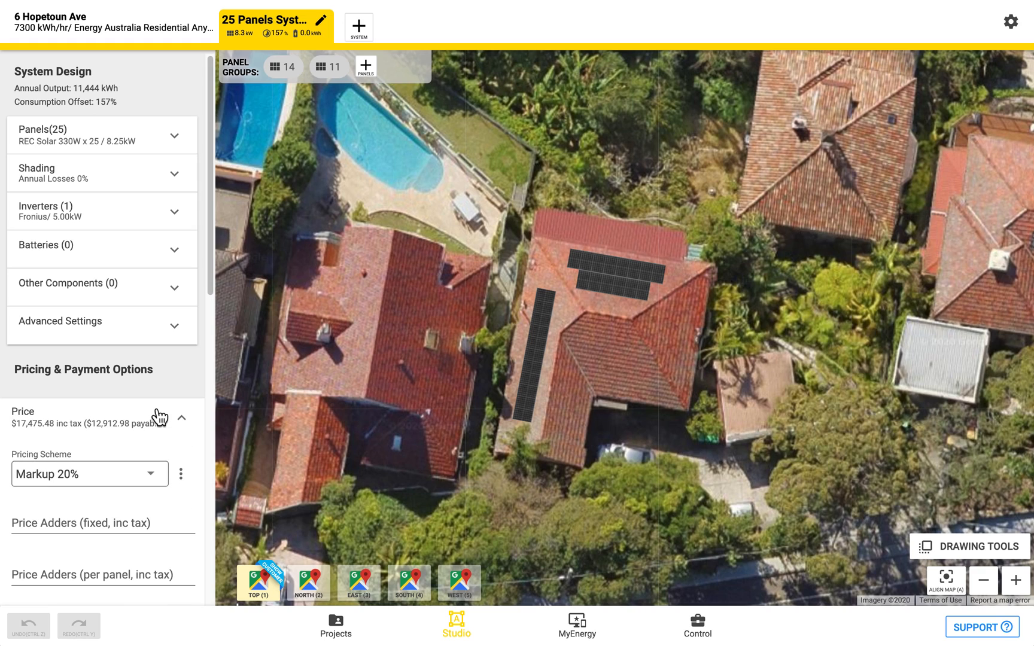
pyautogui.scroll(-3)
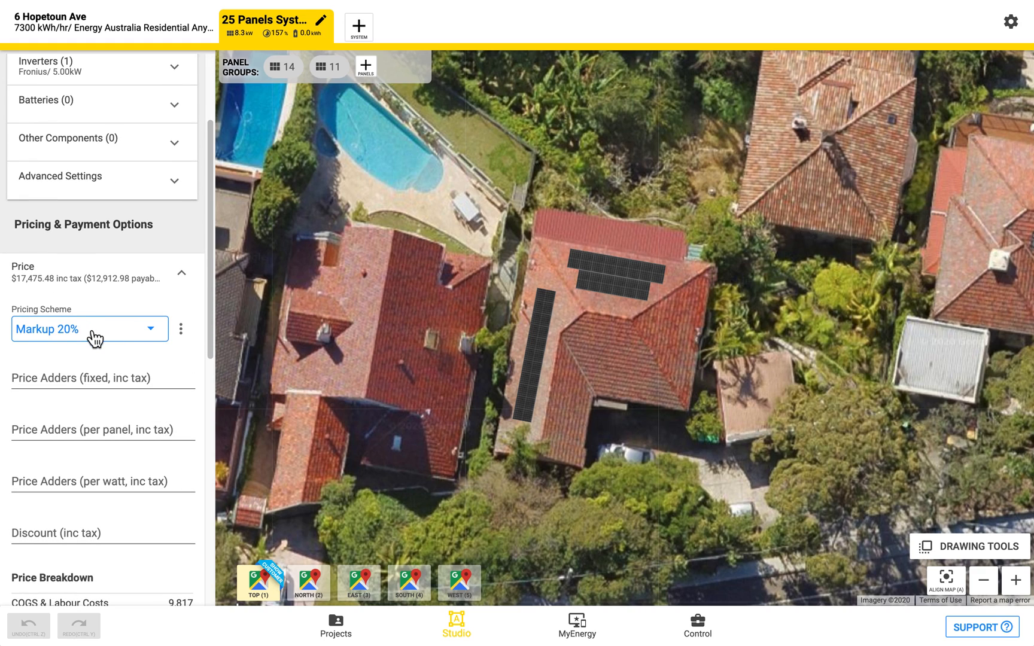
pyautogui.click(89, 329)
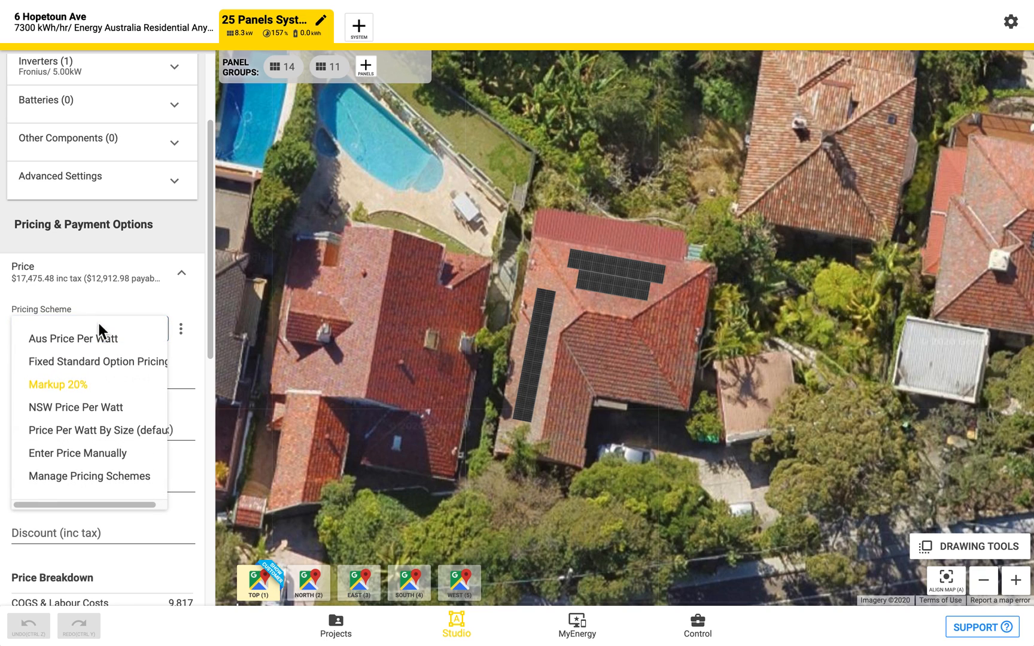
pyautogui.moveTo(77, 453)
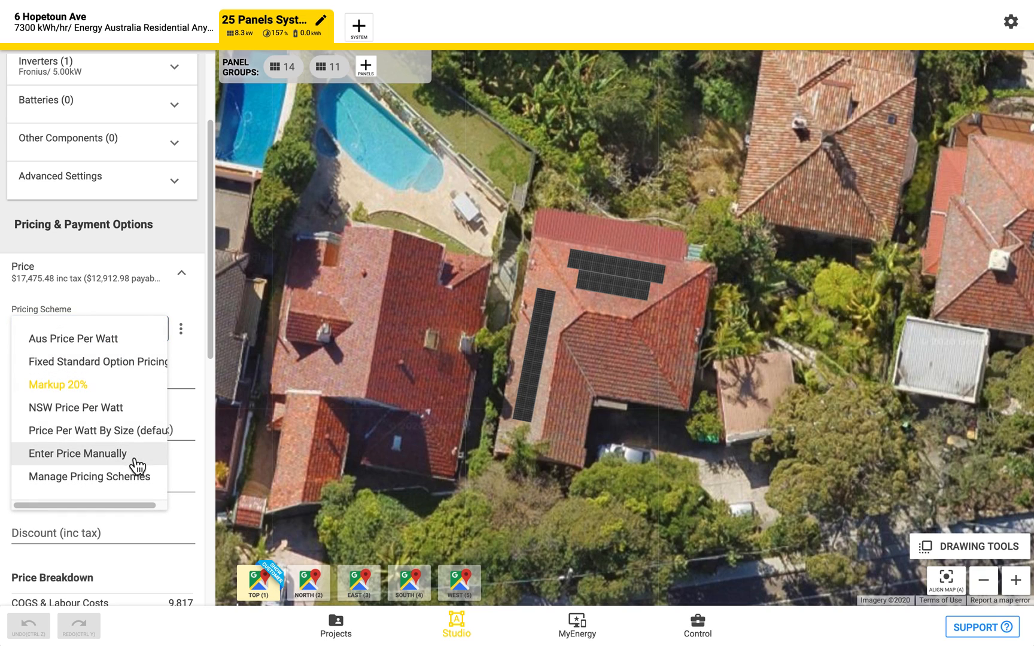
pyautogui.click(78, 453)
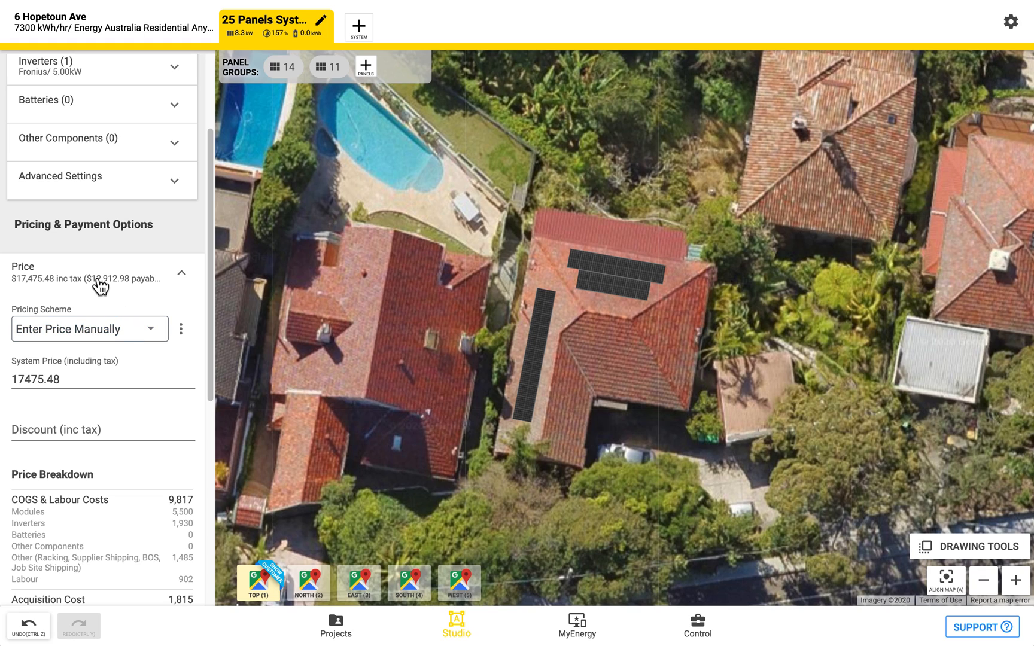
pyautogui.moveTo(137, 296)
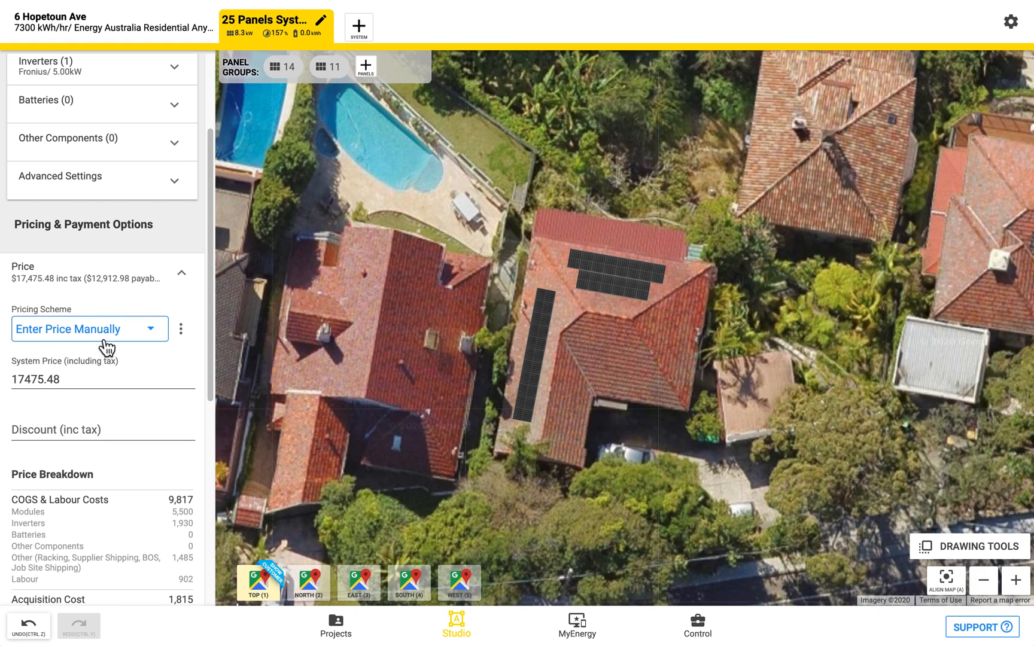
# Step: Try the Aus Price Per Watt, then Fixed Standard Option Pricing schemes
pyautogui.click(89, 329)
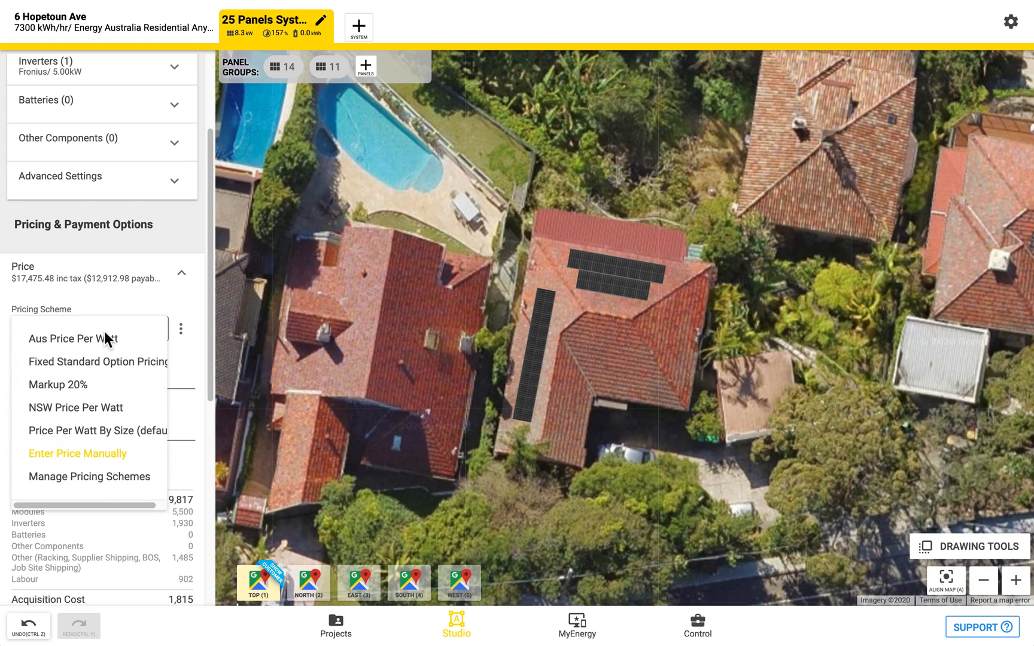
pyautogui.moveTo(89, 338)
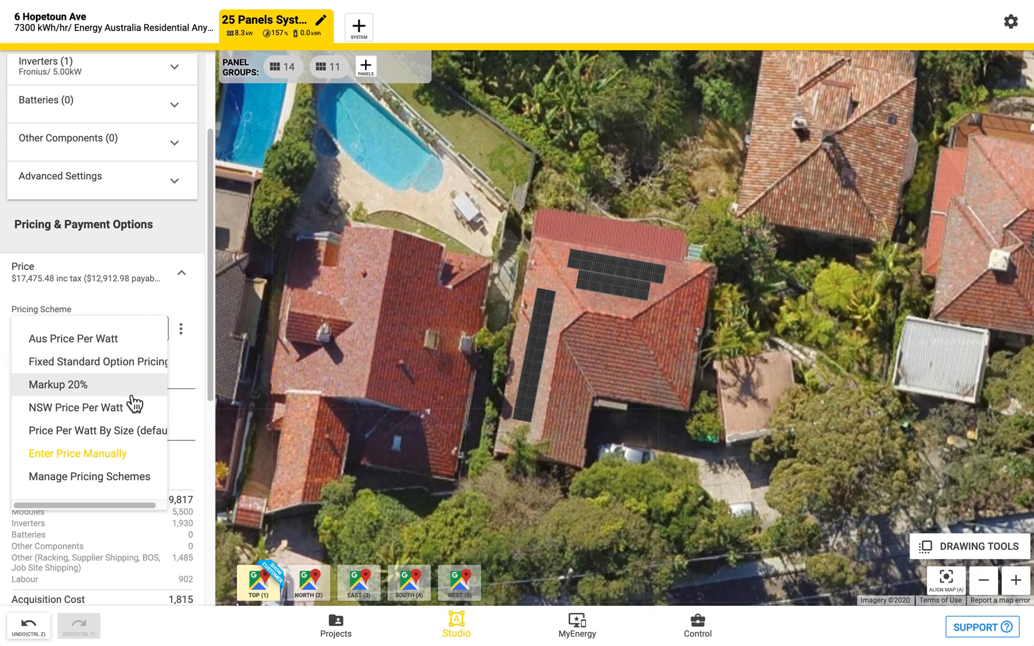
pyautogui.moveTo(125, 435)
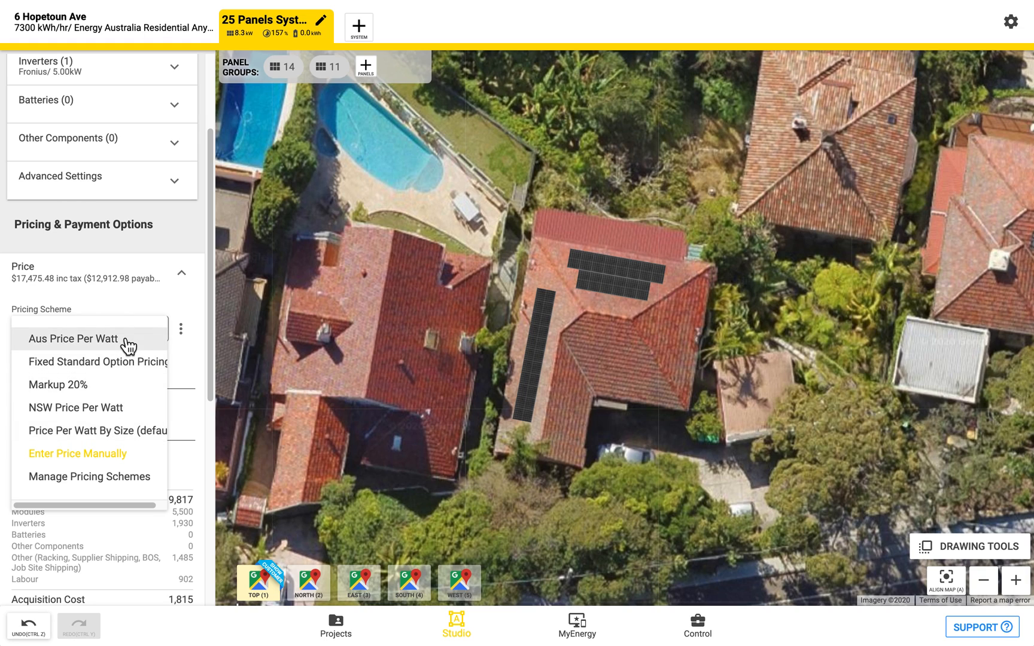
pyautogui.click(73, 338)
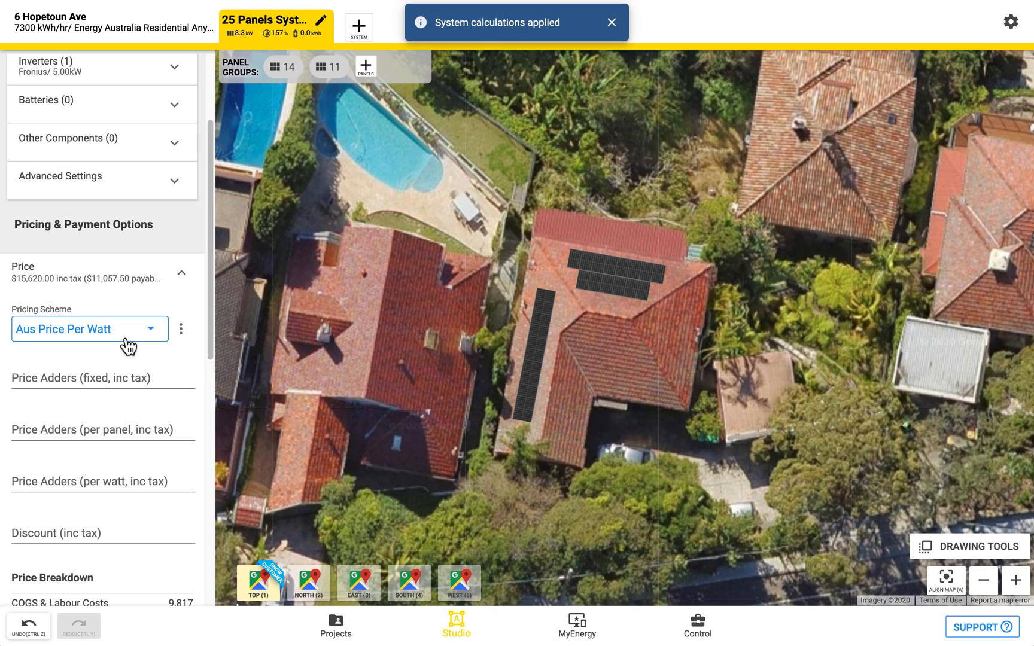
pyautogui.click(89, 328)
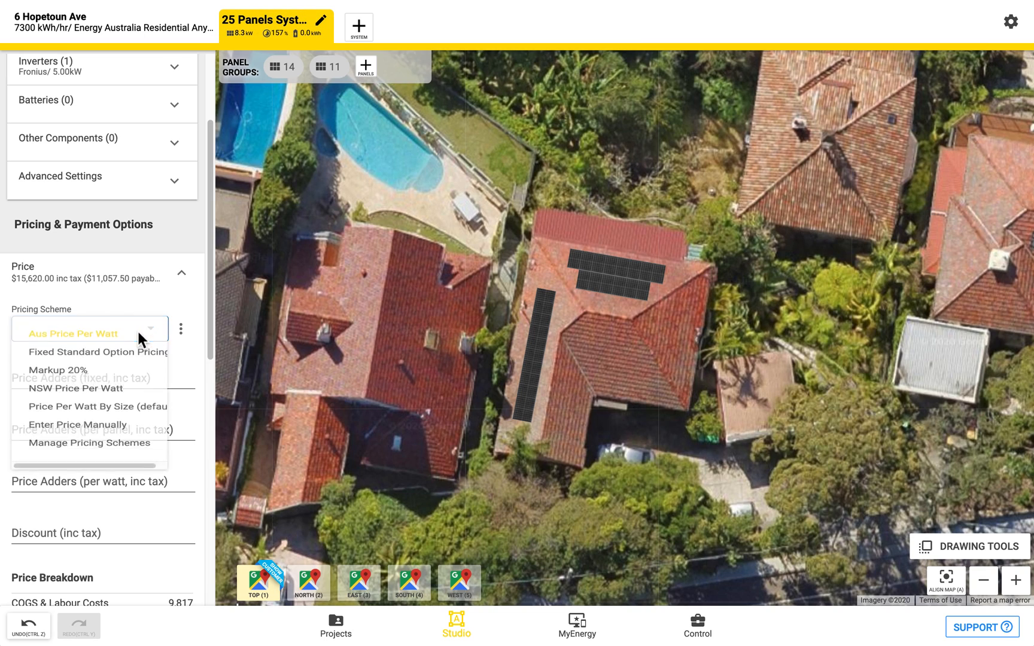
pyautogui.click(97, 352)
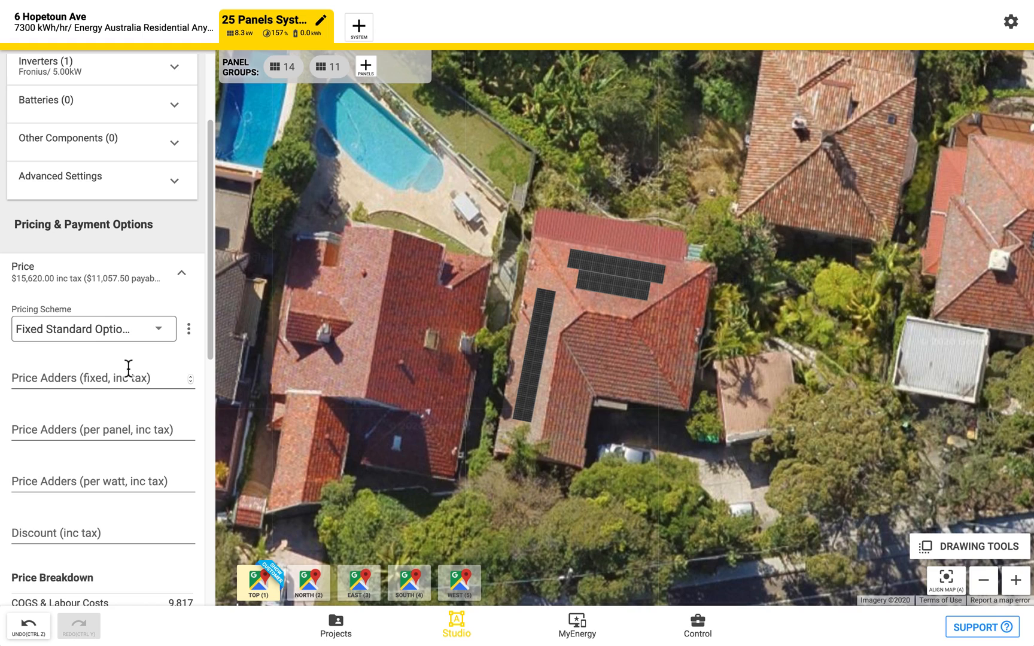
# Step: Set the pricing scheme back to Markup 20%
pyautogui.click(93, 329)
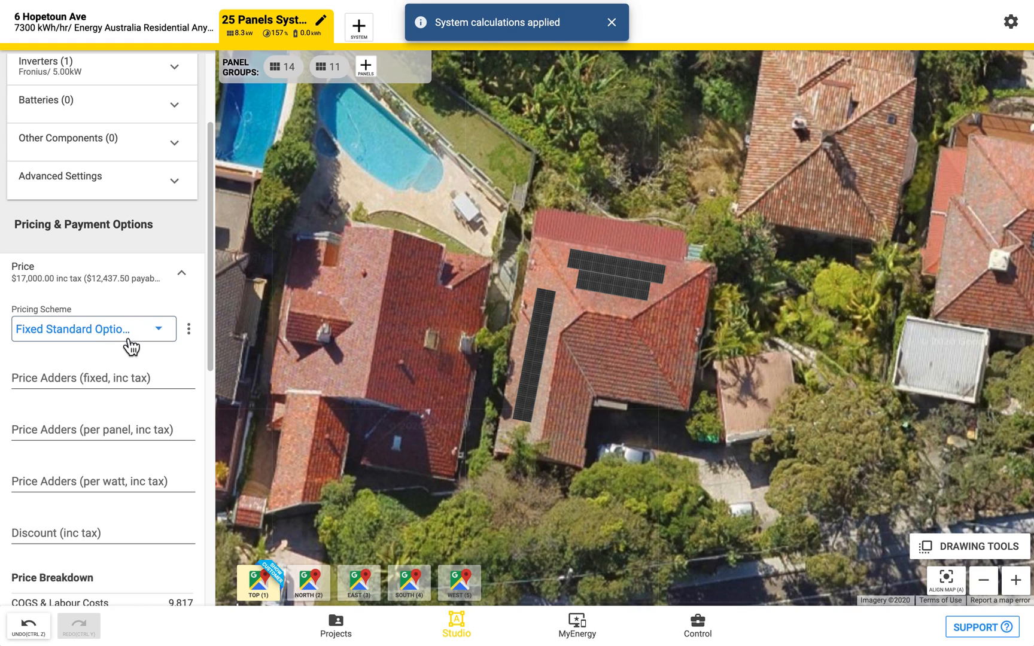
pyautogui.click(92, 328)
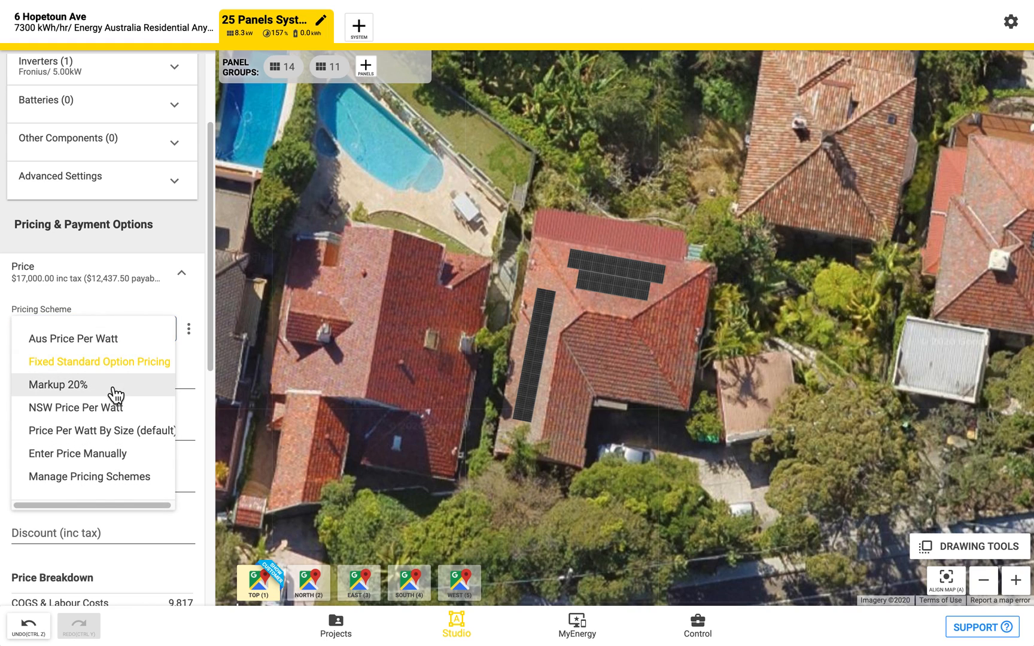
pyautogui.click(58, 384)
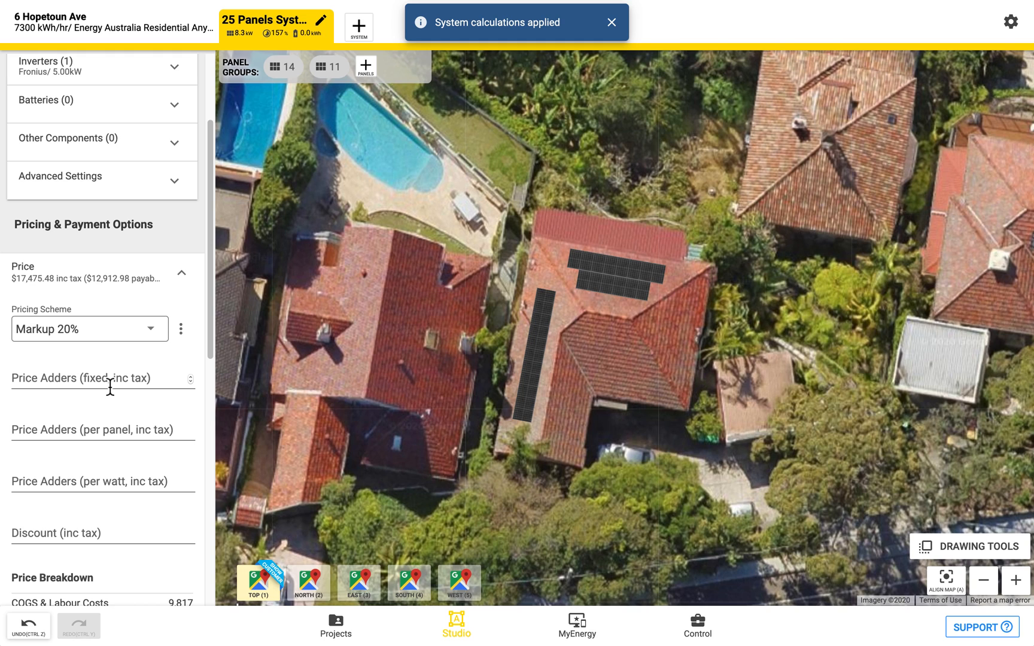
pyautogui.scroll(-3)
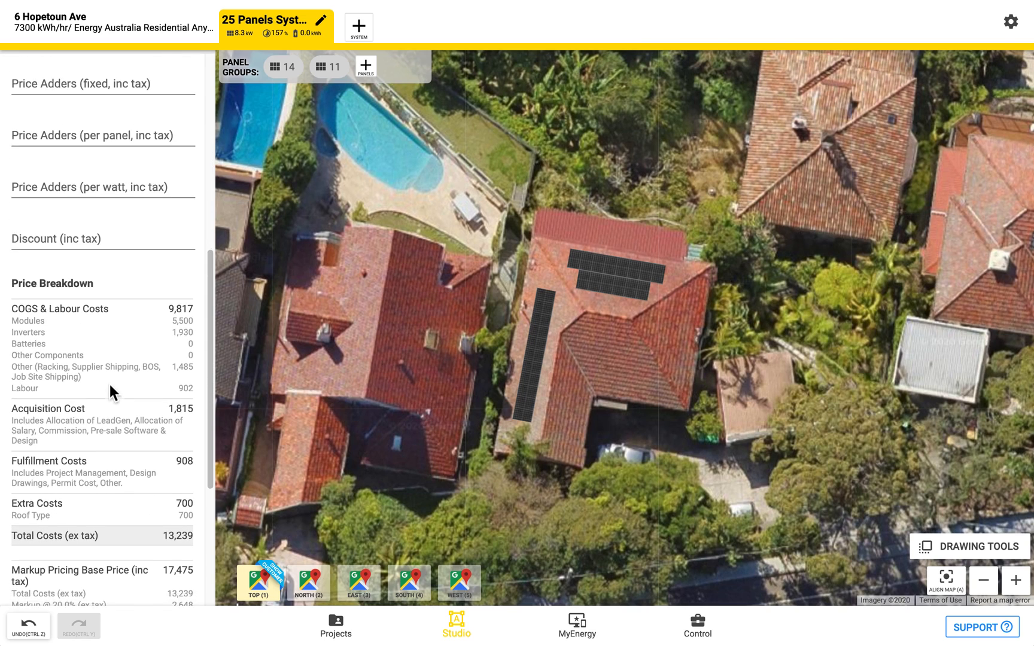
pyautogui.scroll(-3)
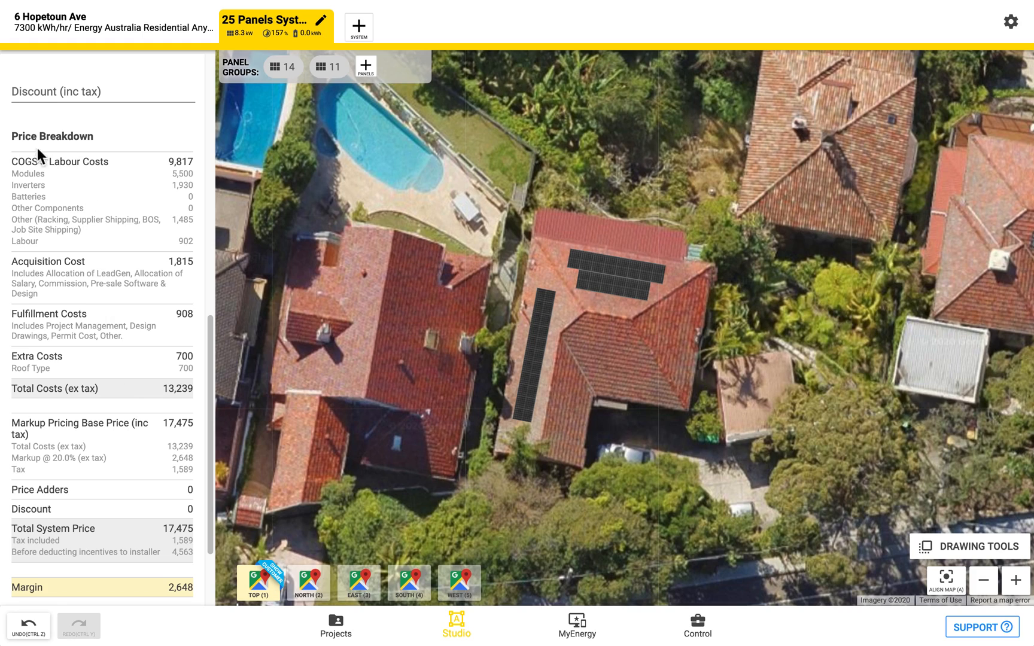
pyautogui.moveTo(147, 234)
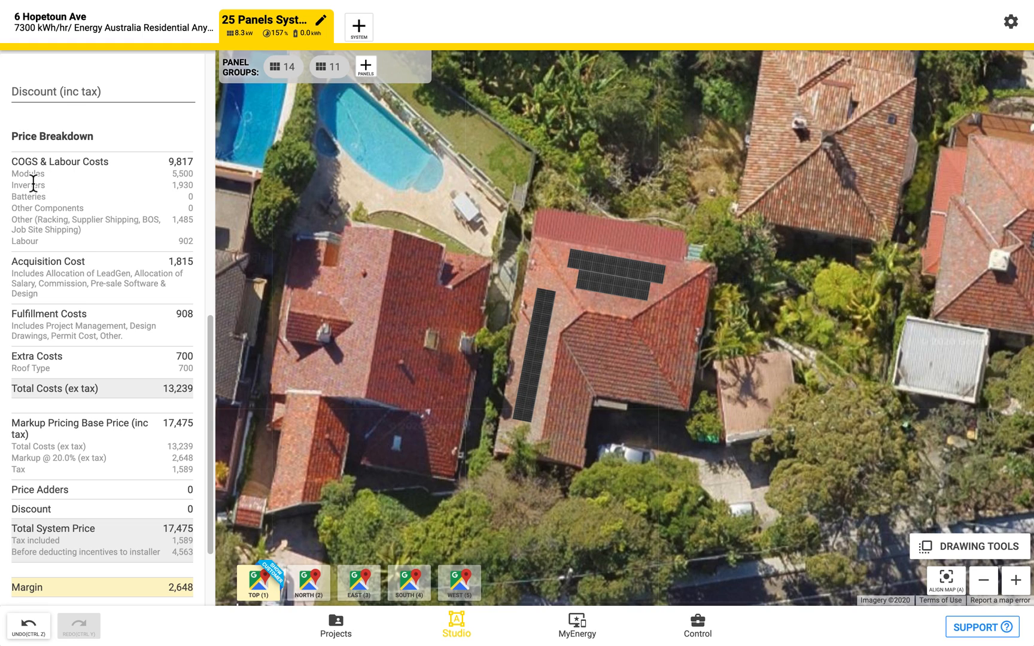
pyautogui.moveTo(182, 189)
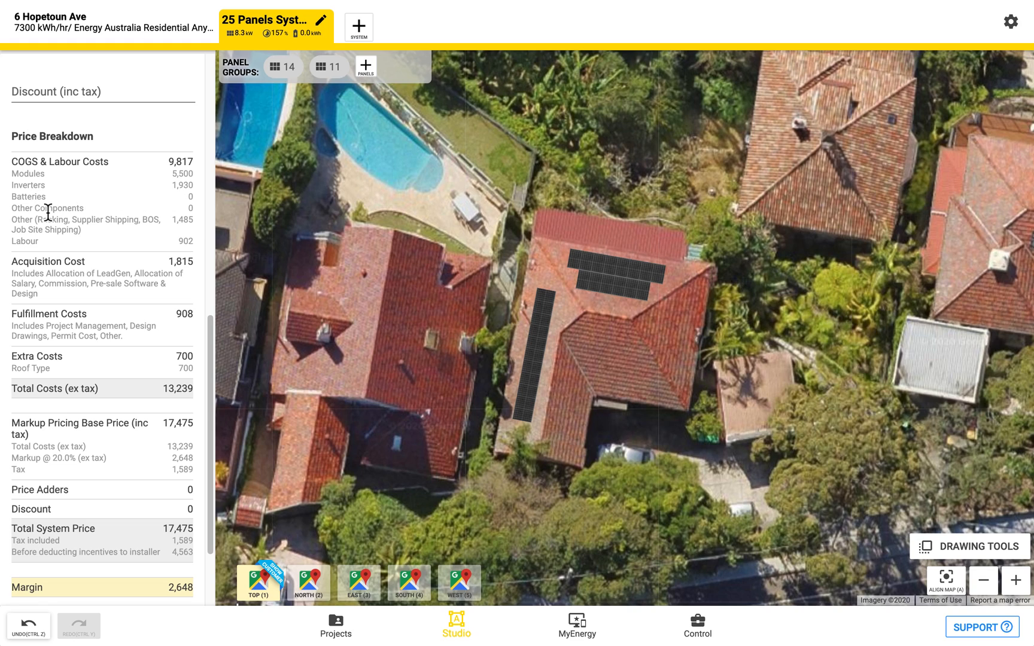
pyautogui.moveTo(112, 259)
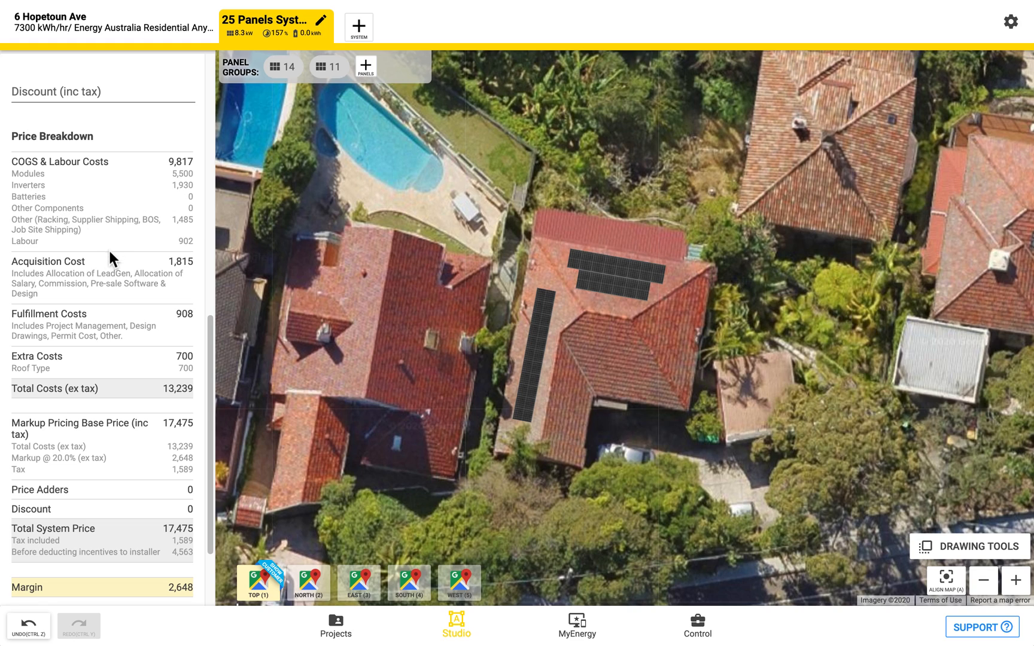
pyautogui.moveTo(136, 344)
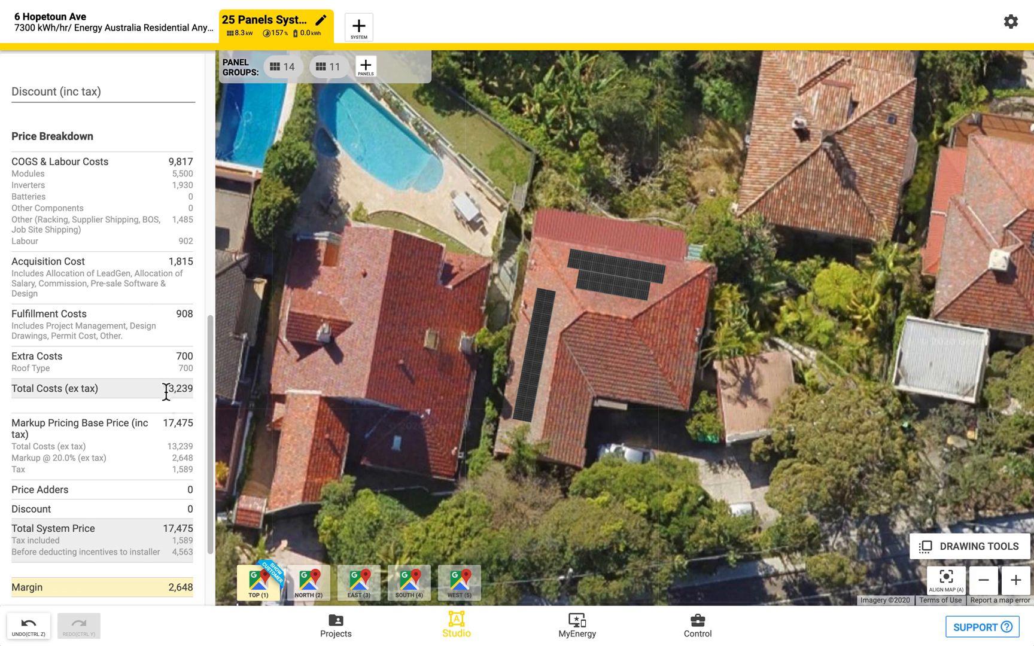
pyautogui.moveTo(166, 423)
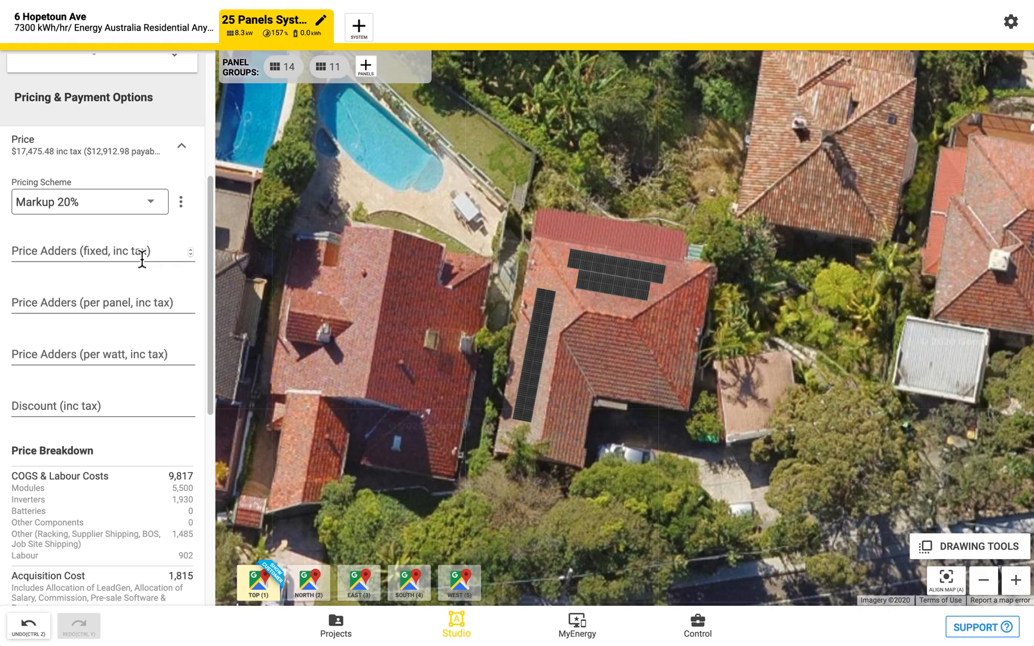
pyautogui.moveTo(122, 333)
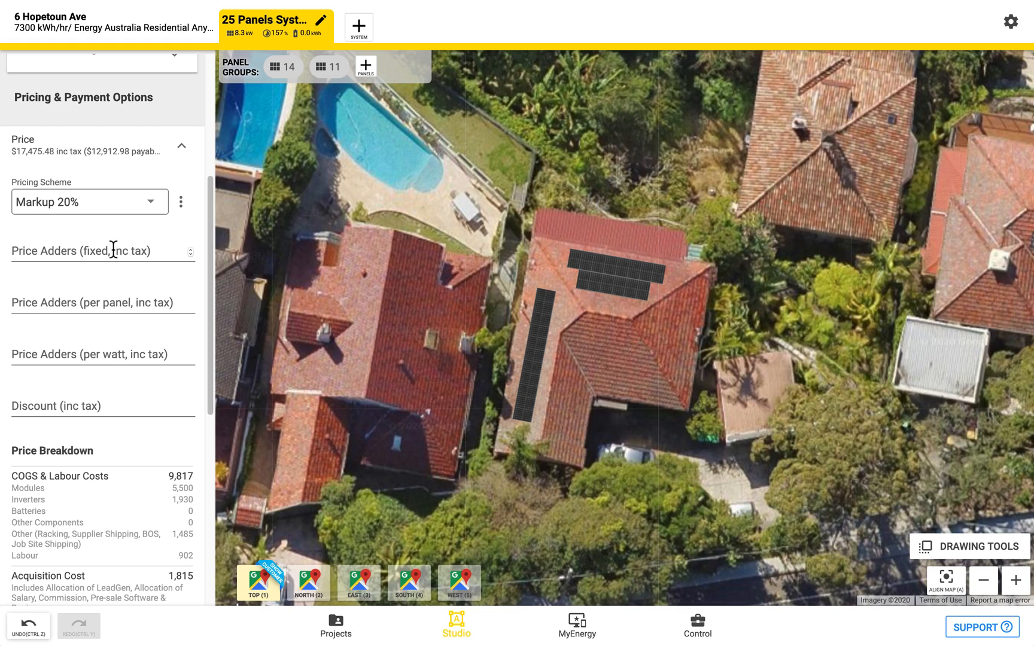
# Step: Enter a fixed price adder of -100, lowering the price to $17,375.48
pyautogui.write('100')
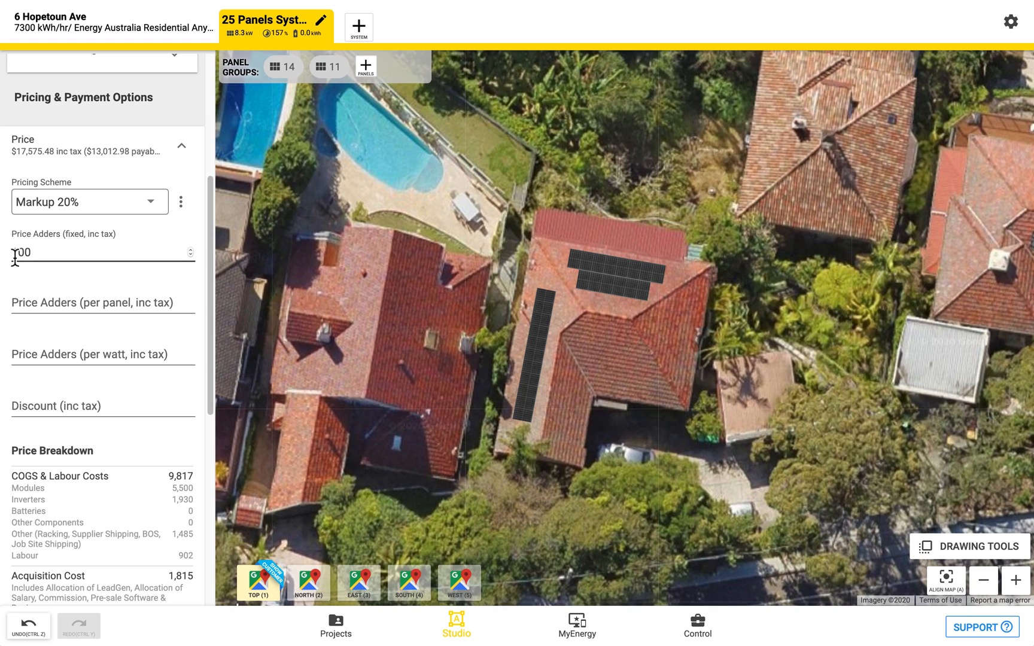
pyautogui.write('-100')
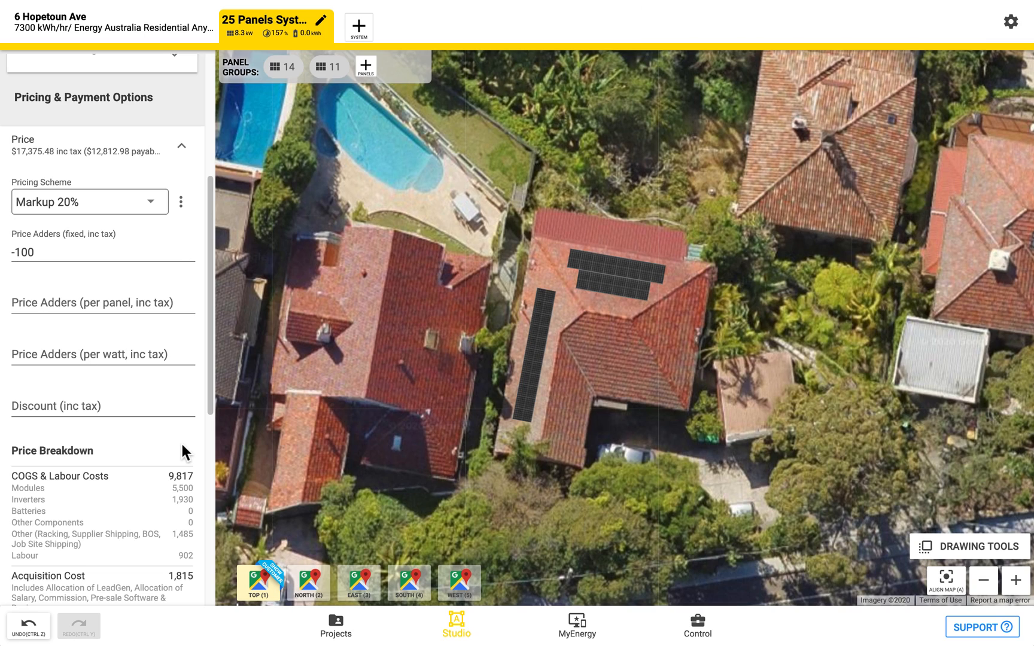
pyautogui.moveTo(696, 634)
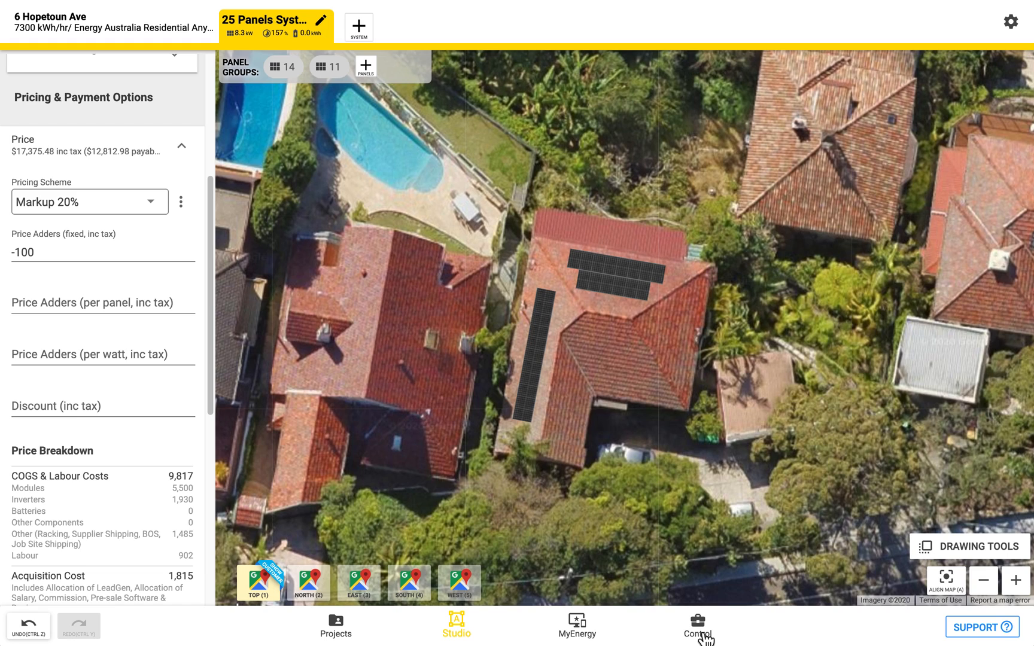
# Step: Leave Studio for the Control dashboard without saving the design
pyautogui.click(697, 625)
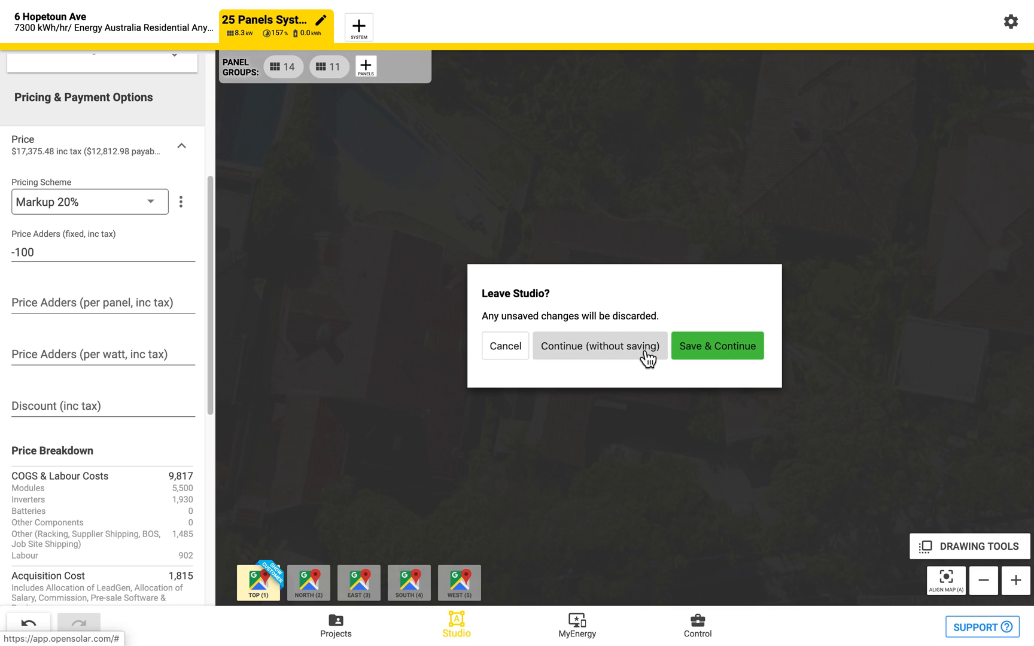
pyautogui.click(599, 345)
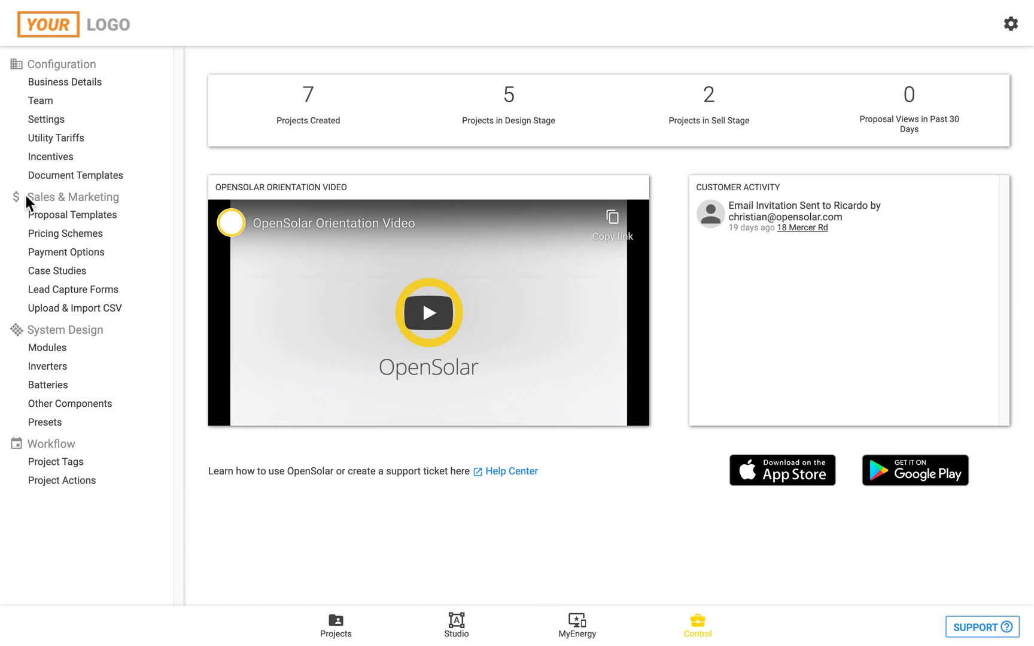
pyautogui.moveTo(64, 233)
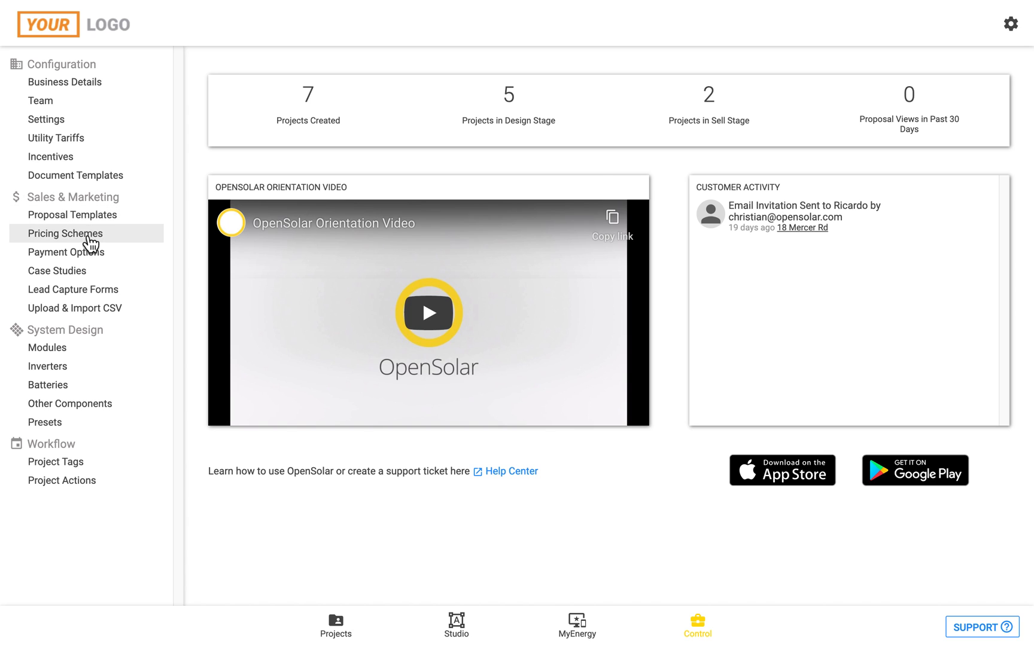
# Step: Open Pricing Schemes under Sales & Marketing
pyautogui.click(65, 234)
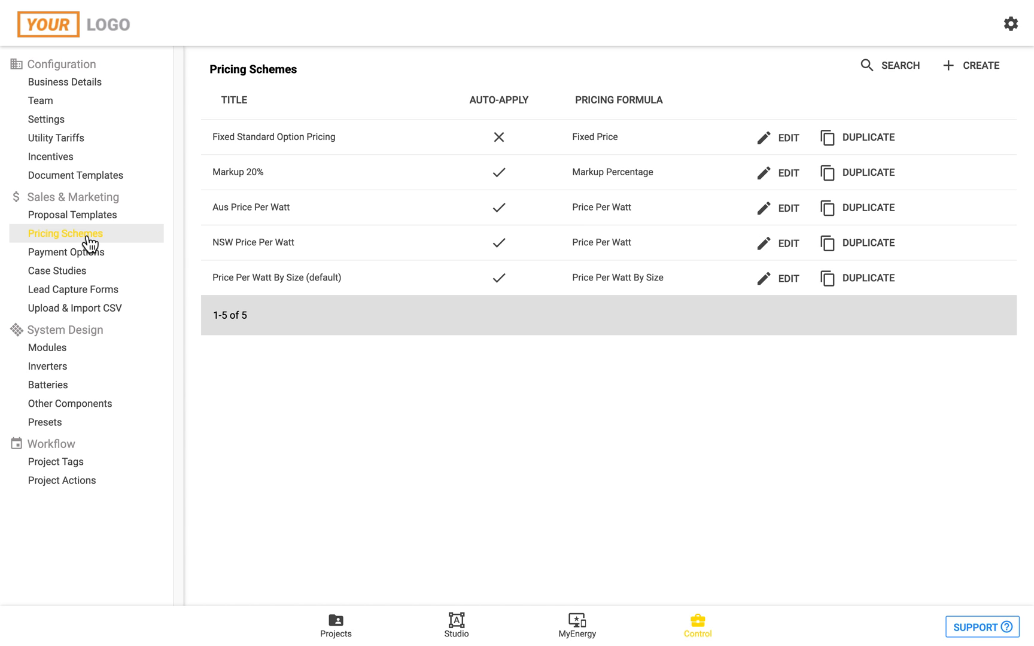
pyautogui.moveTo(883, 265)
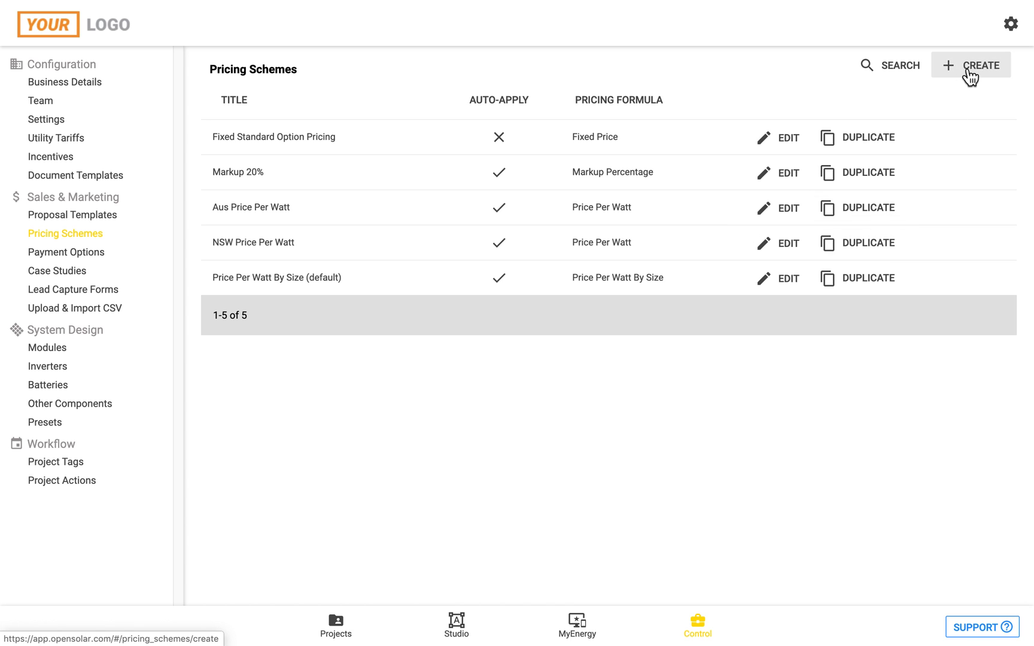
# Step: Create a new pricing scheme using the Fixed Price formula
pyautogui.click(970, 65)
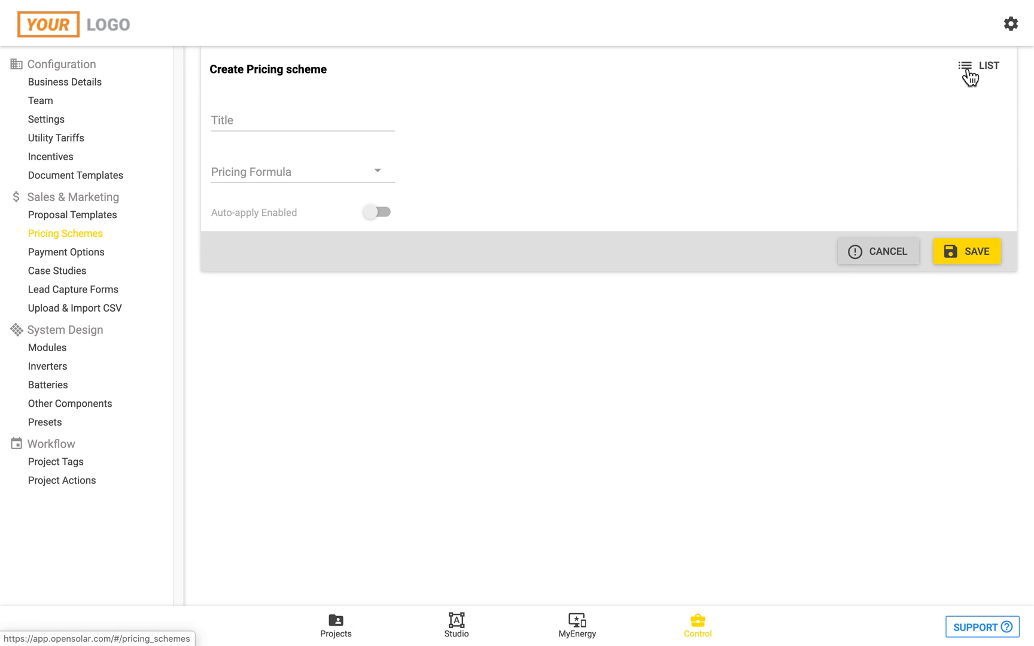
pyautogui.moveTo(572, 140)
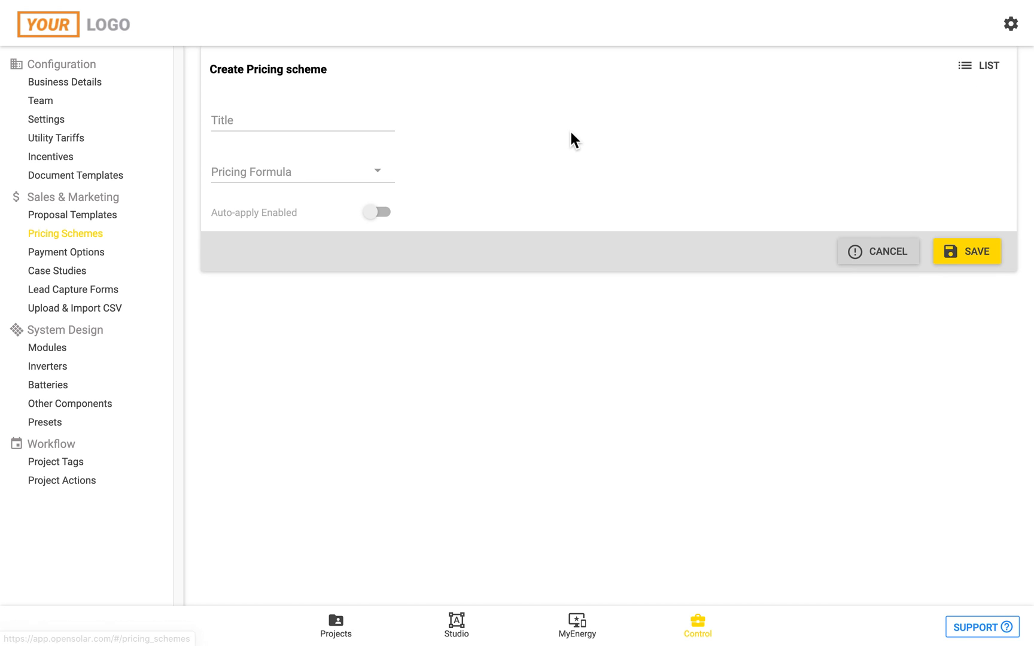
pyautogui.moveTo(308, 179)
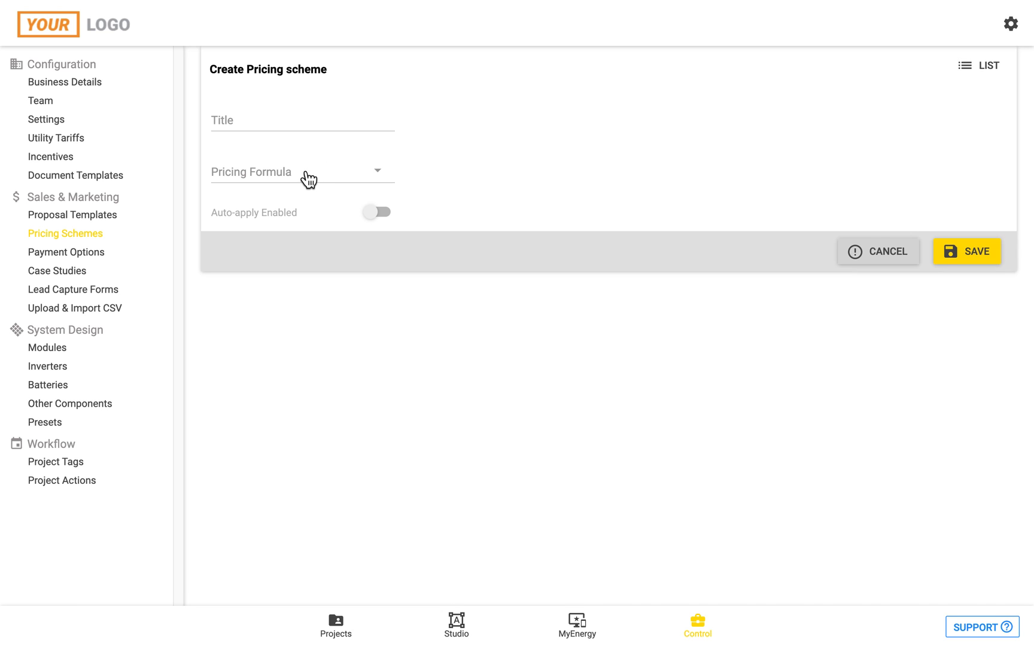
pyautogui.click(302, 172)
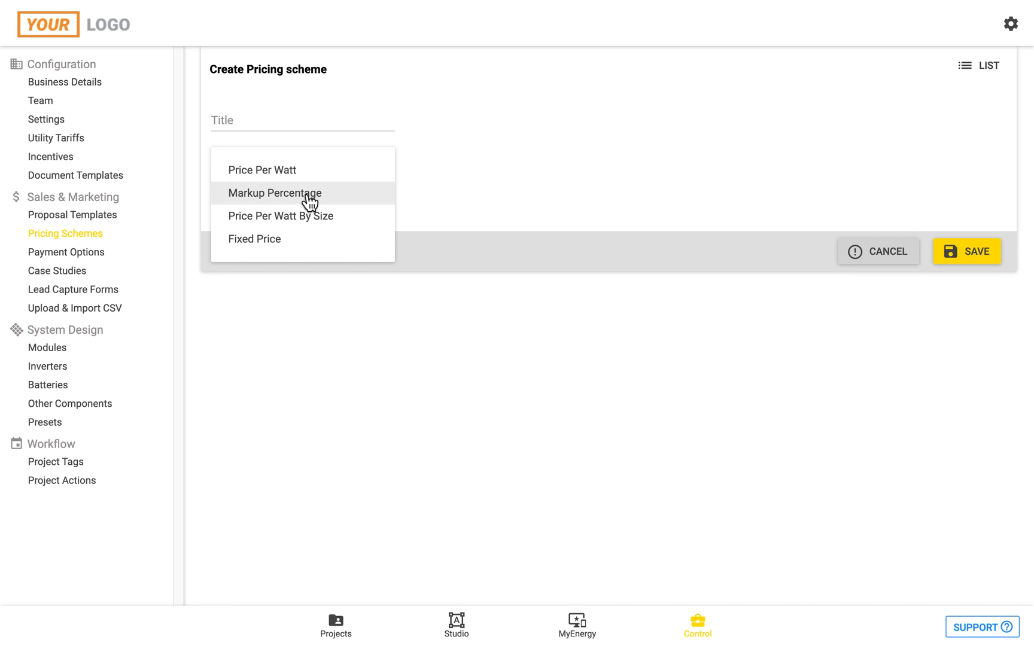
pyautogui.moveTo(301, 239)
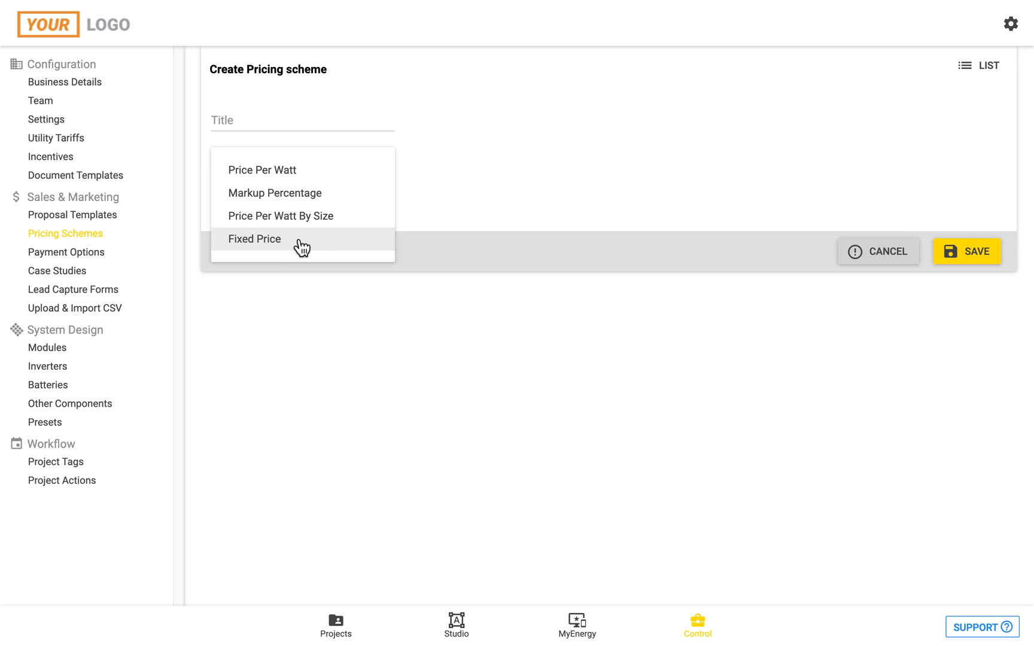
pyautogui.click(253, 239)
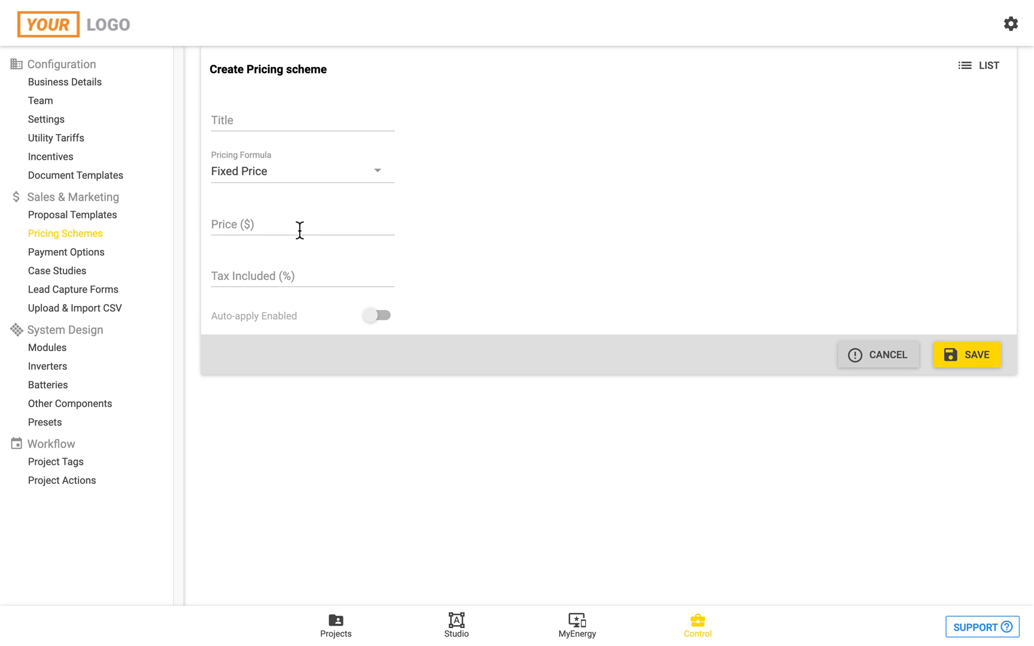
# Step: Review the Price and Tax Included fields, then change the formula to Price Per Watt
pyautogui.click(301, 227)
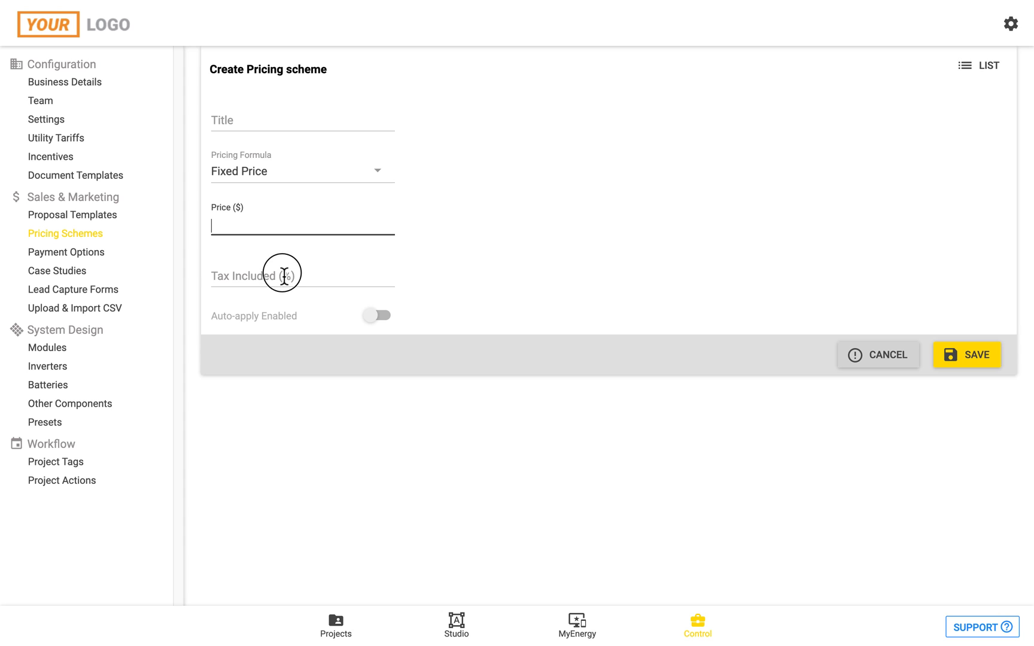
pyautogui.click(303, 287)
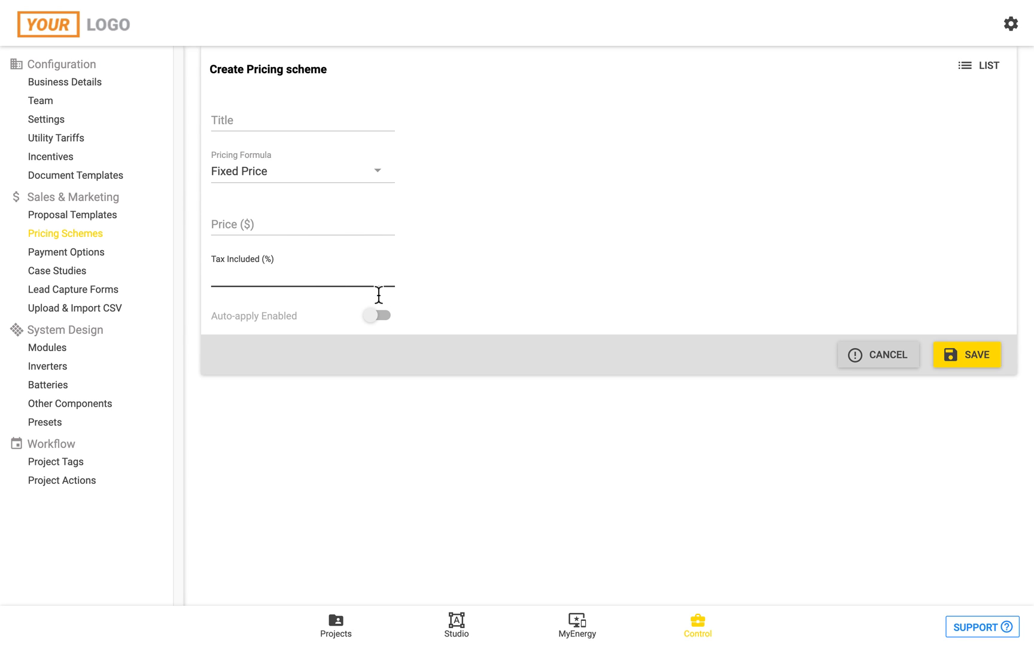
pyautogui.moveTo(390, 330)
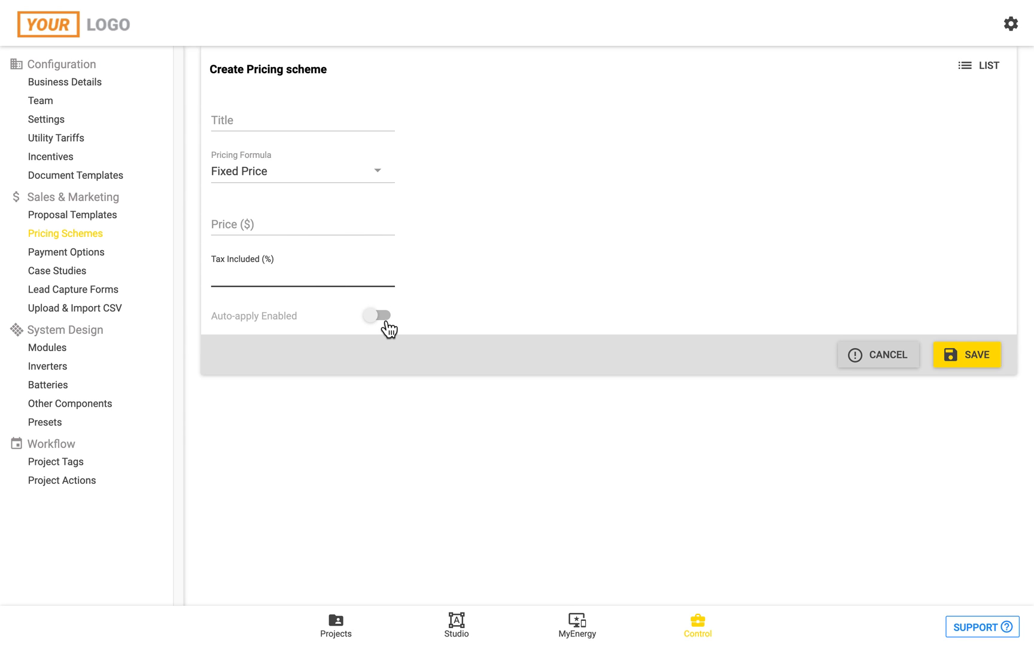
pyautogui.click(302, 277)
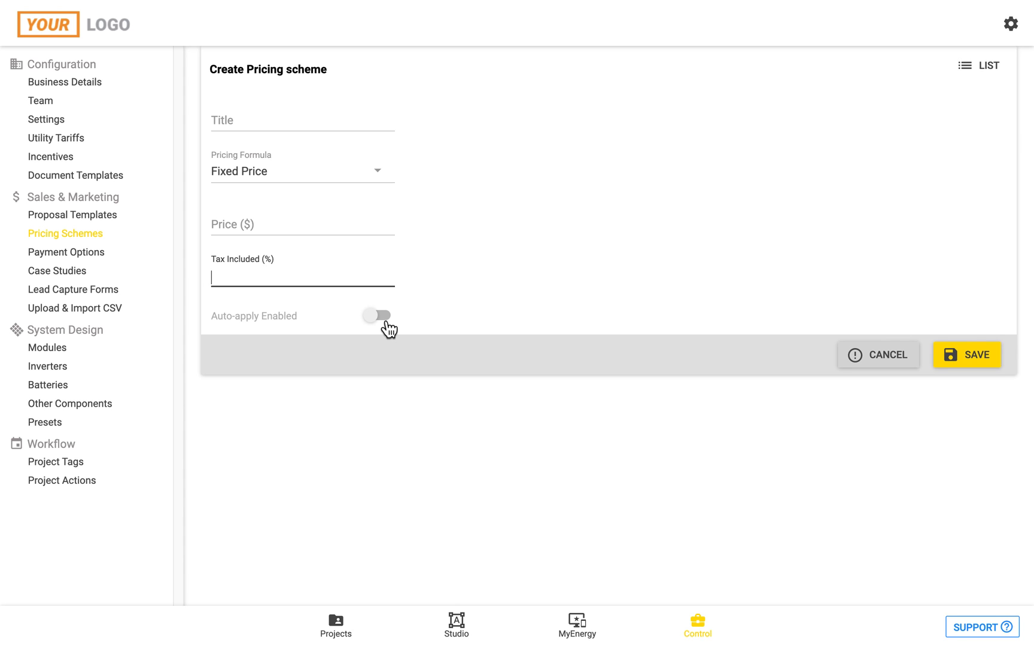
pyautogui.moveTo(354, 173)
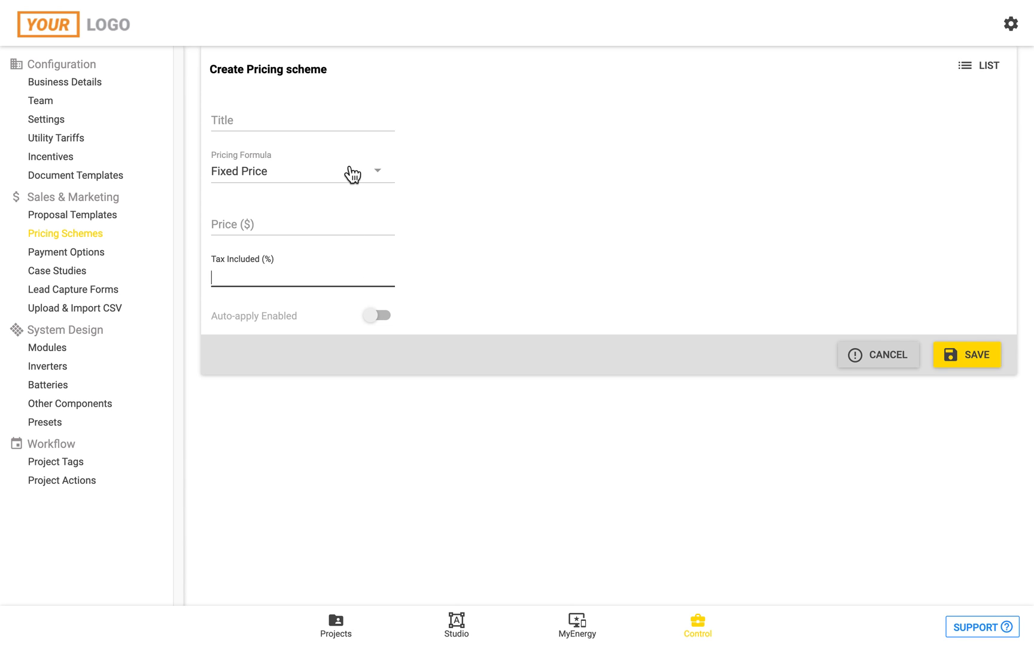
pyautogui.click(302, 171)
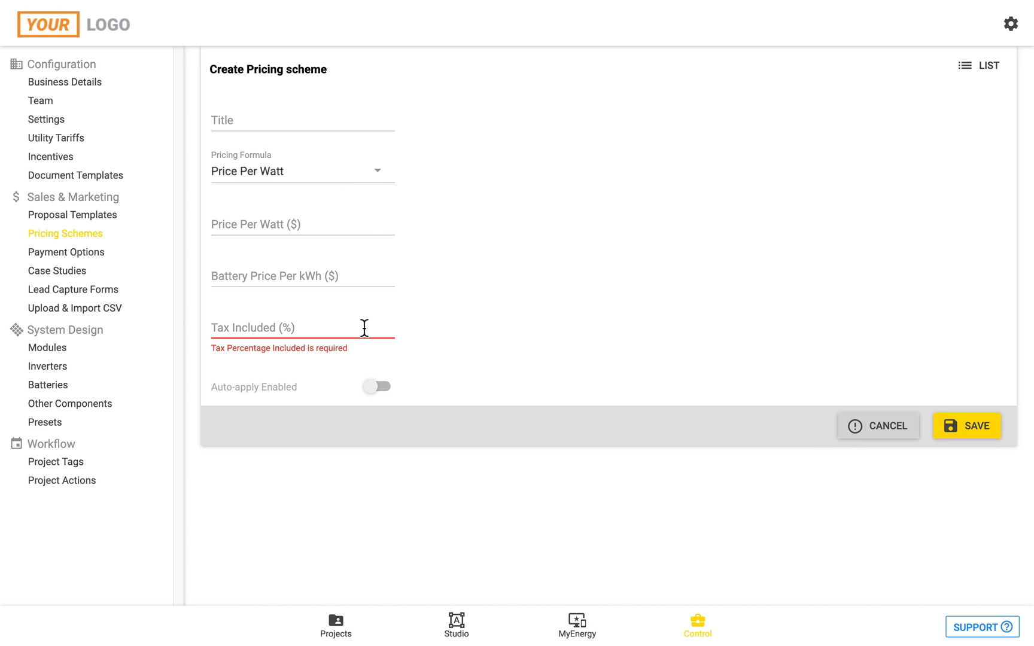
# Step: Try the Price Per Watt By Size formula, then settle on Markup Percentage
pyautogui.click(302, 170)
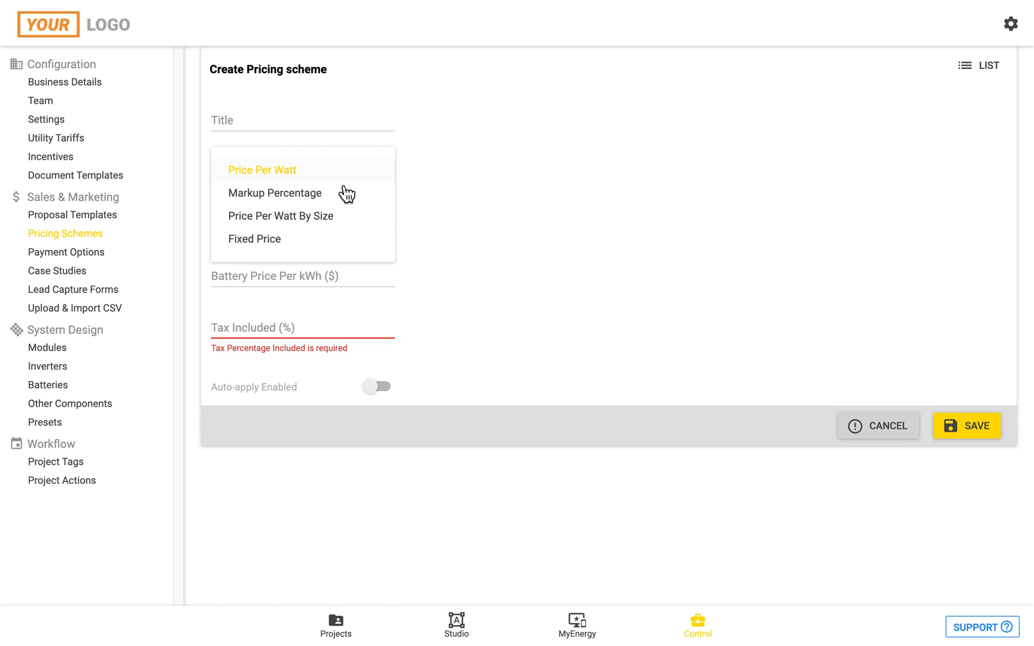
pyautogui.click(280, 215)
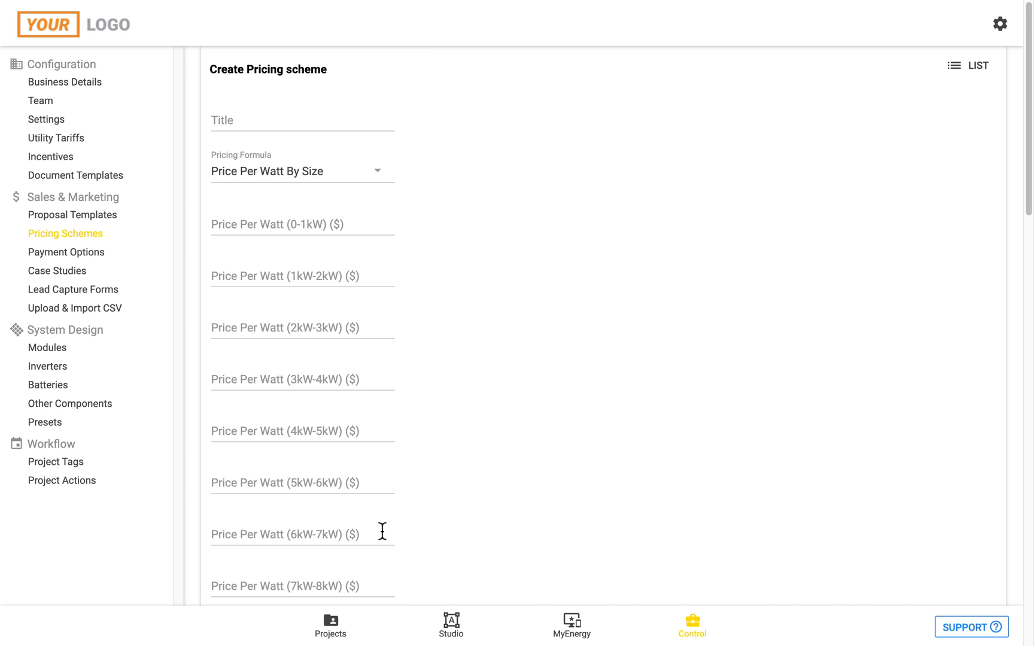
pyautogui.click(301, 170)
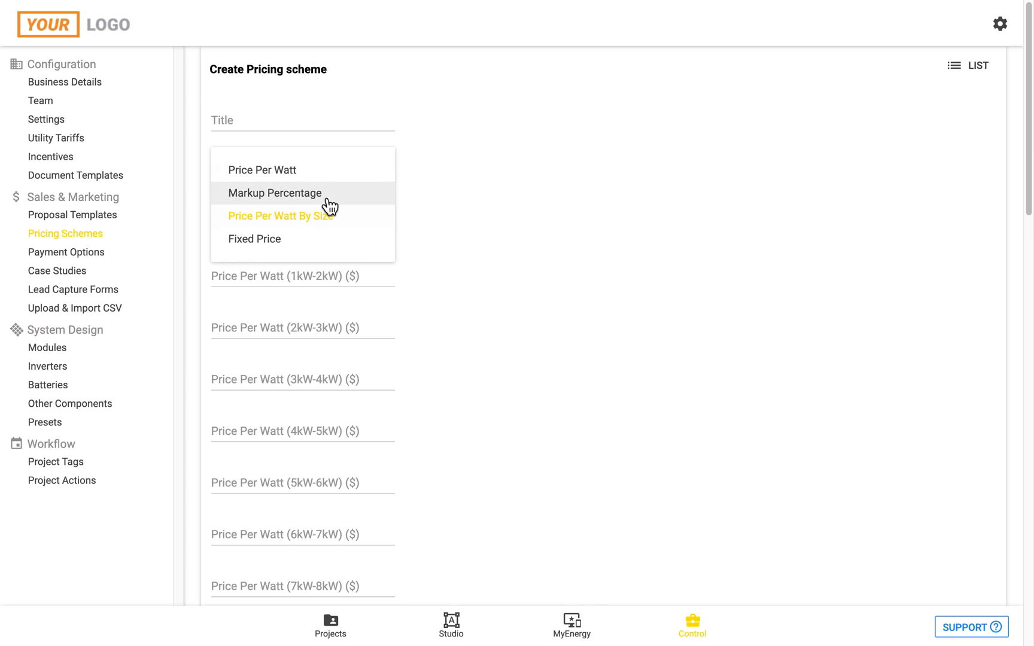
pyautogui.click(276, 193)
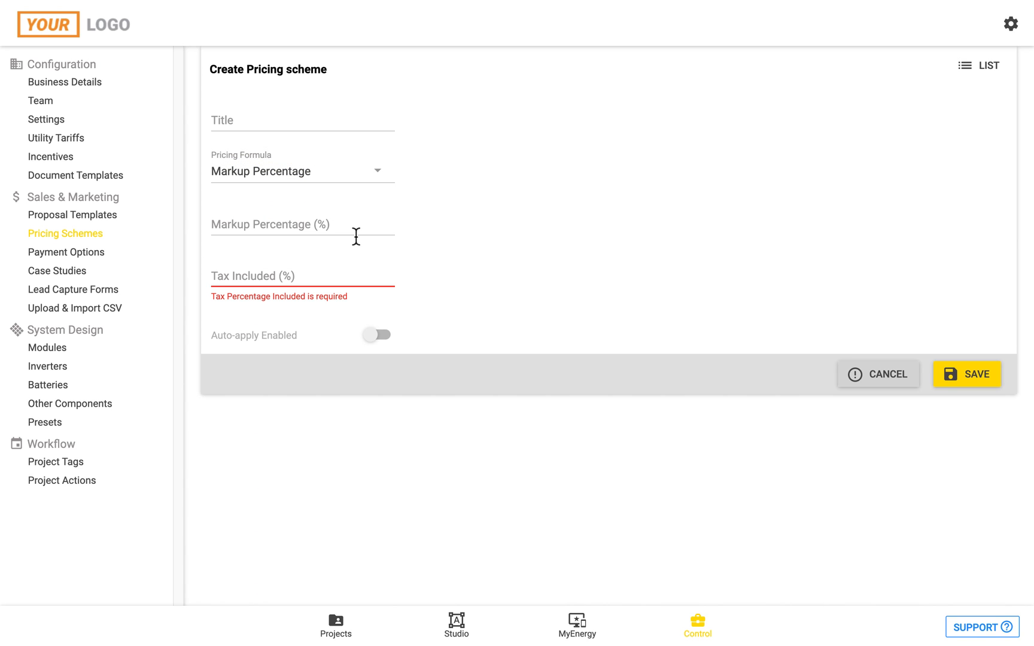
pyautogui.moveTo(342, 275)
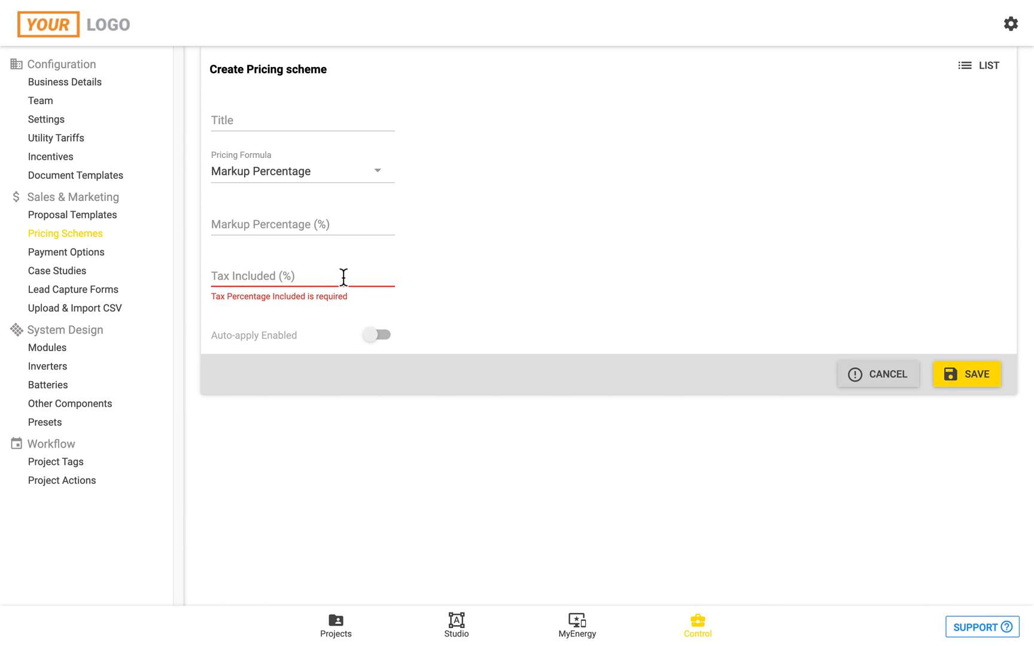
pyautogui.moveTo(389, 341)
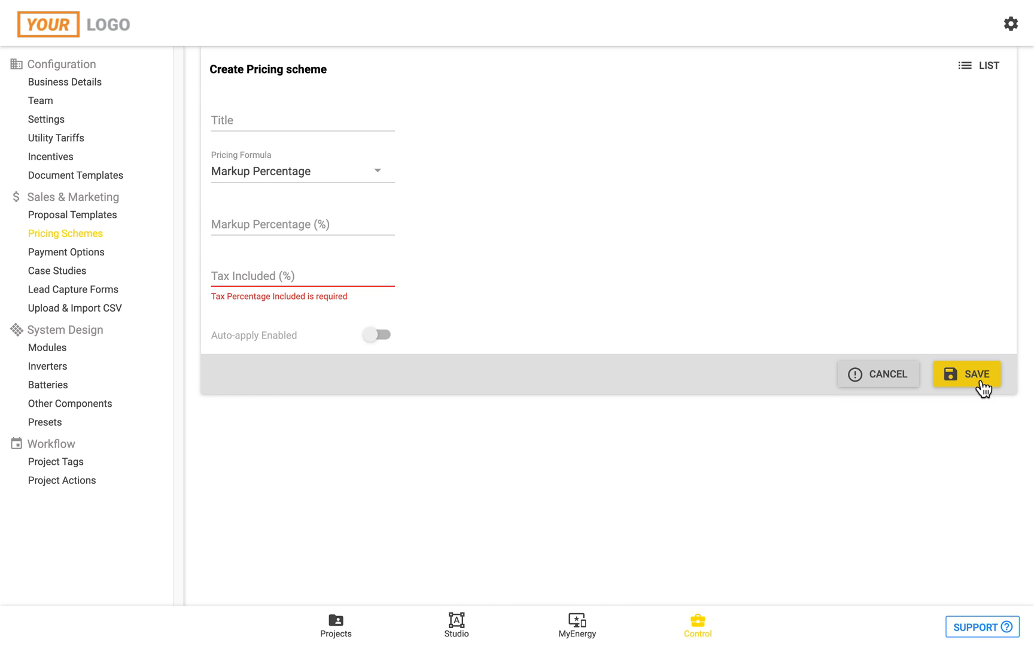
pyautogui.moveTo(323, 192)
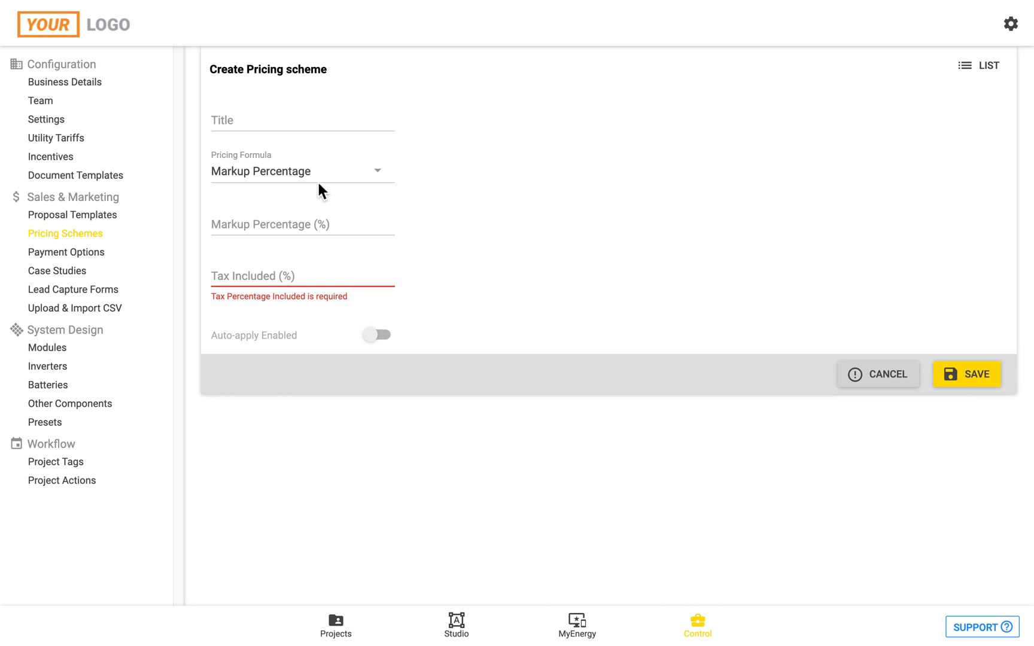
pyautogui.moveTo(351, 189)
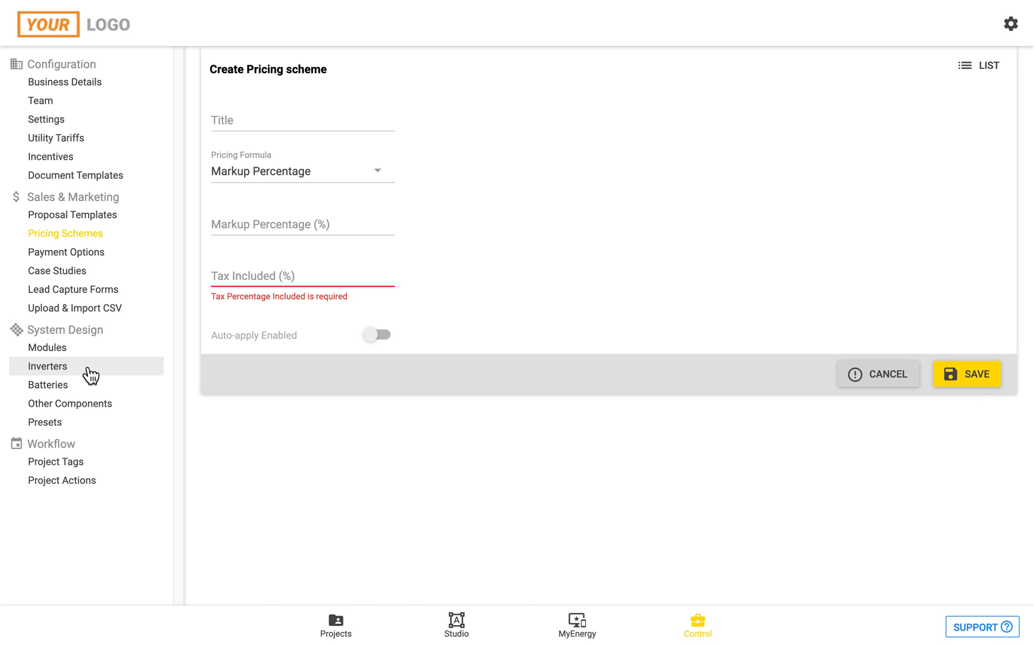
pyautogui.moveTo(89, 418)
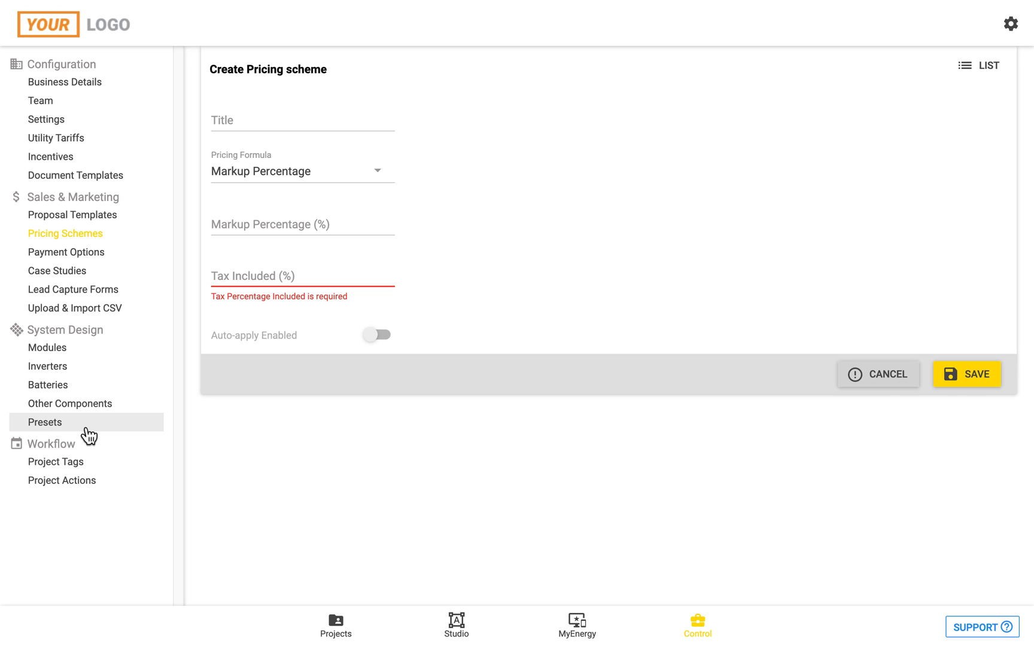
pyautogui.click(302, 170)
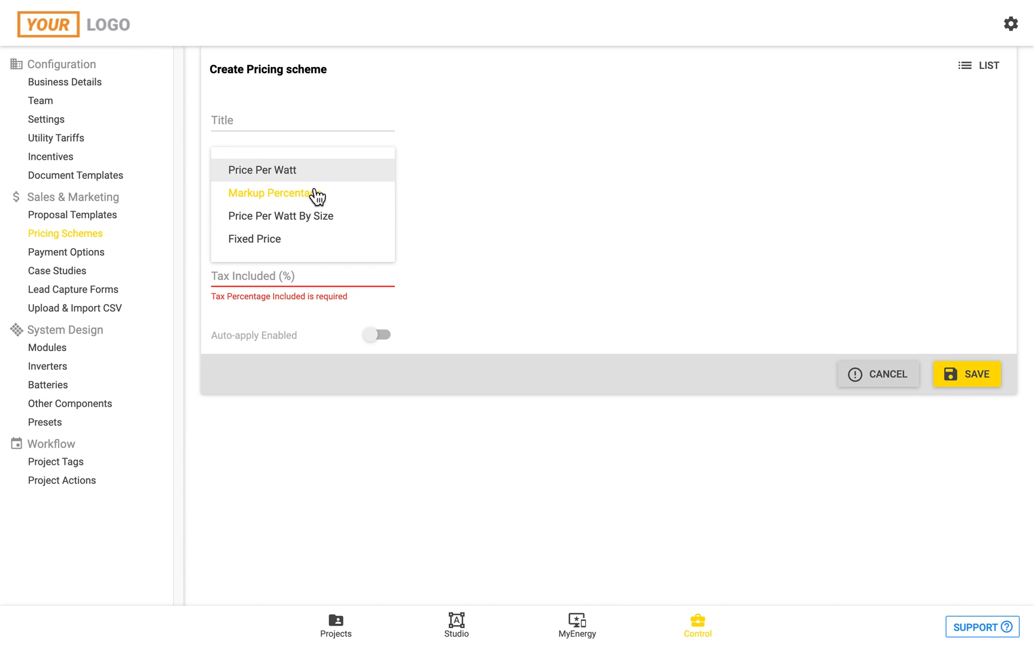
pyautogui.moveTo(323, 221)
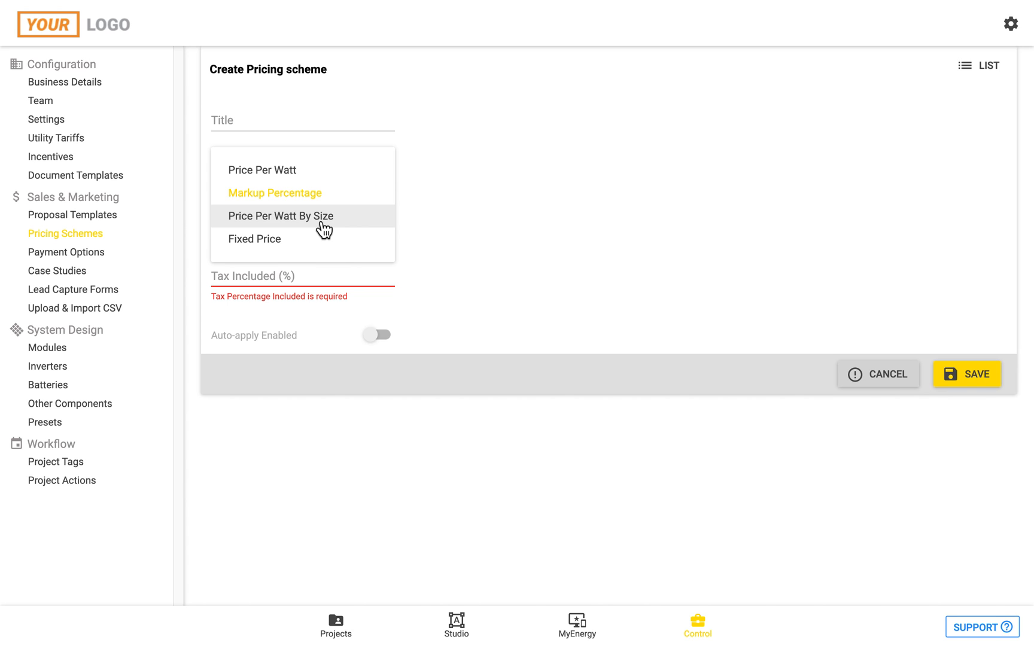
pyautogui.moveTo(88, 384)
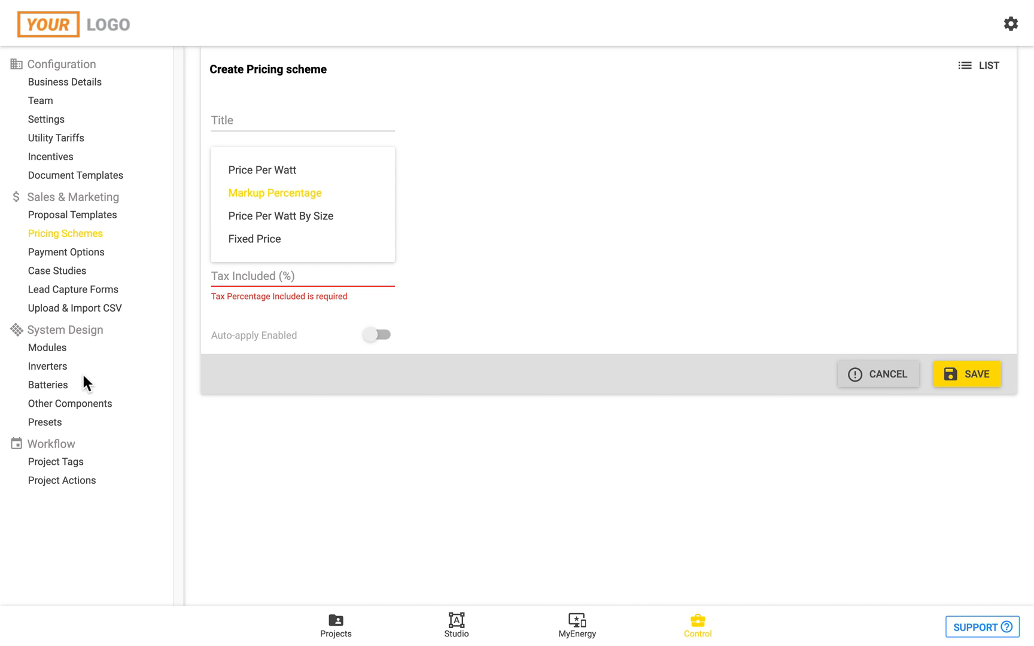
pyautogui.moveTo(91, 413)
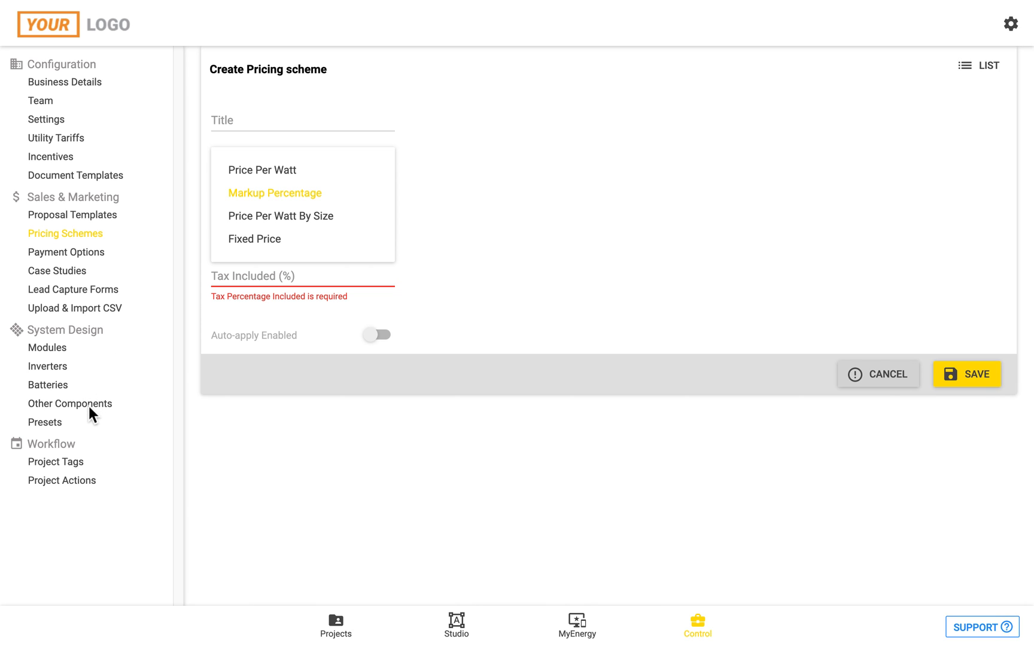
pyautogui.click(274, 193)
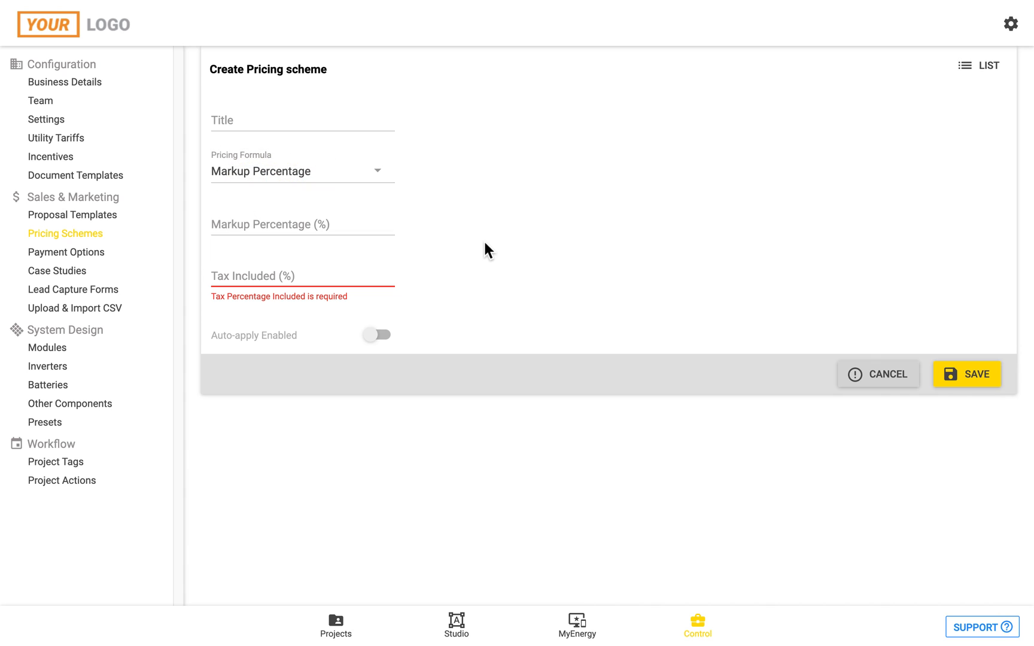
pyautogui.moveTo(431, 305)
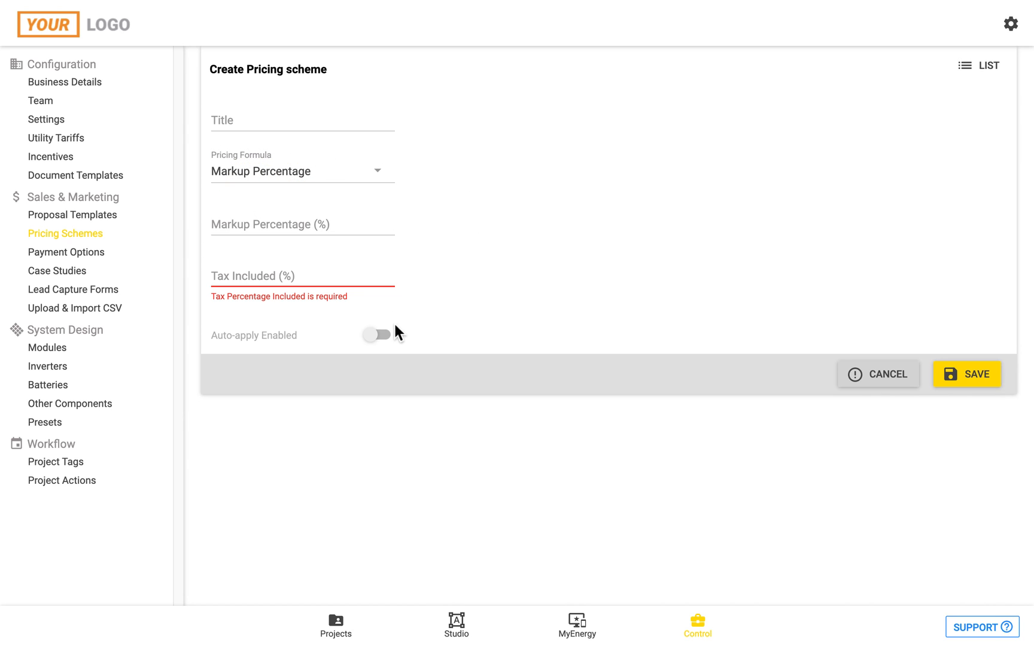
pyautogui.moveTo(47, 348)
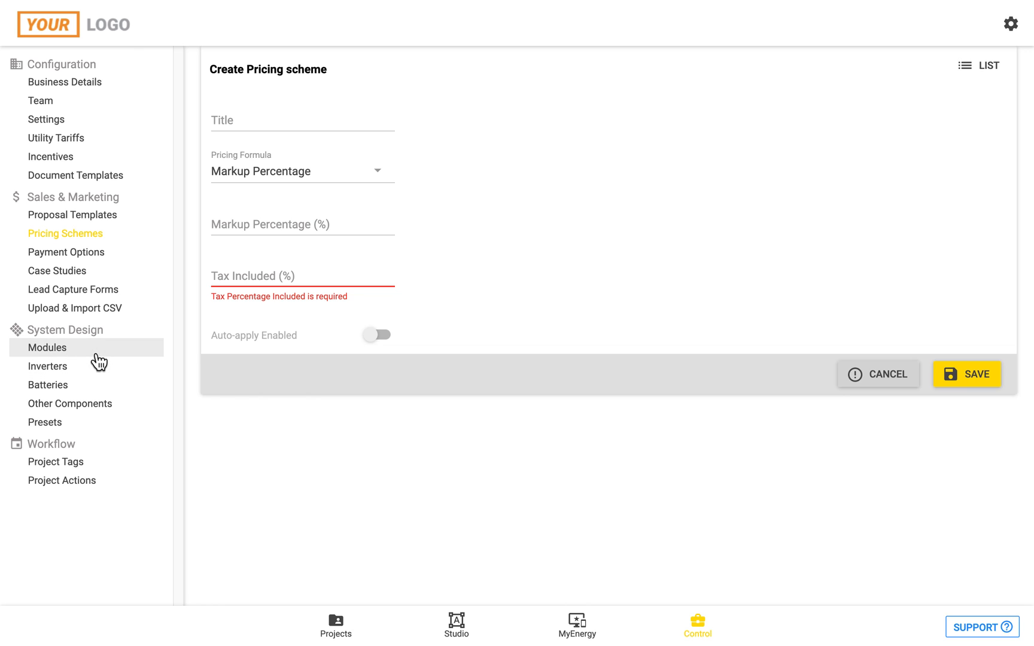
pyautogui.click(47, 347)
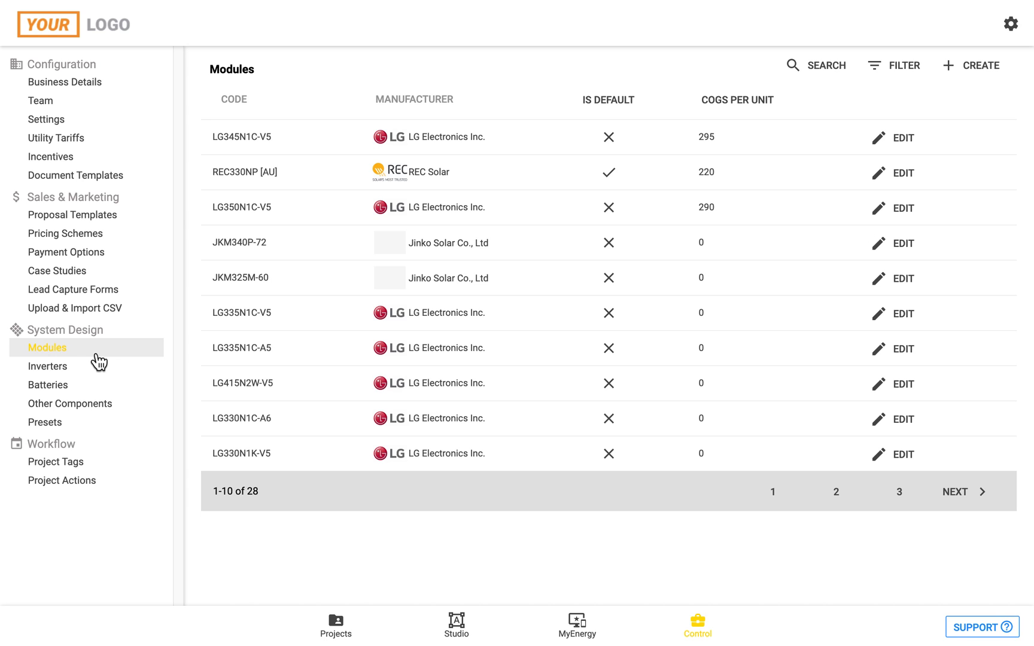
pyautogui.moveTo(512, 155)
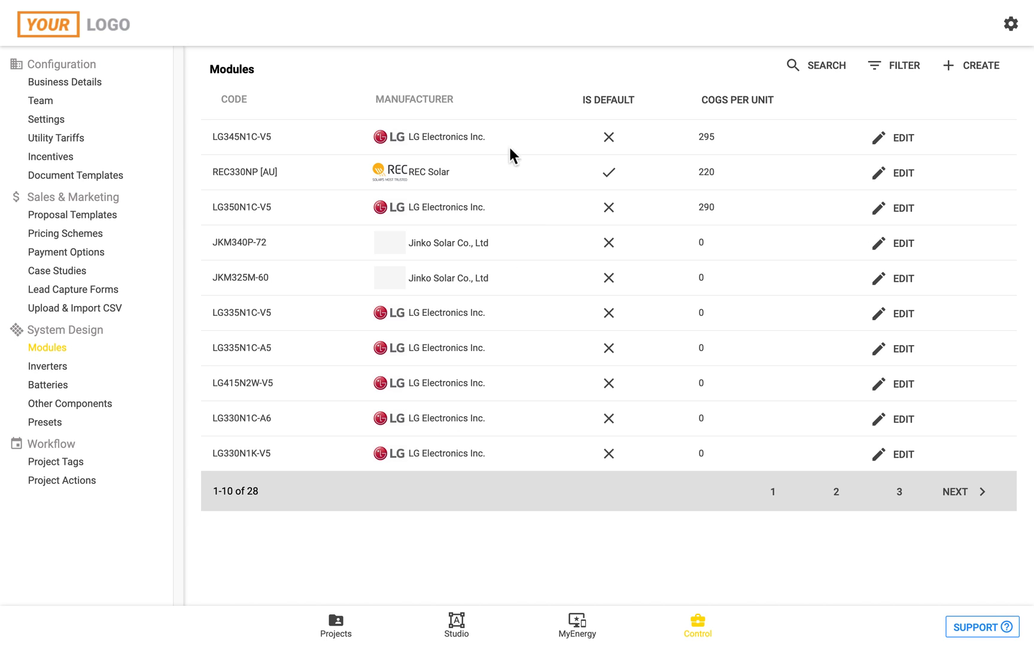
pyautogui.moveTo(602, 446)
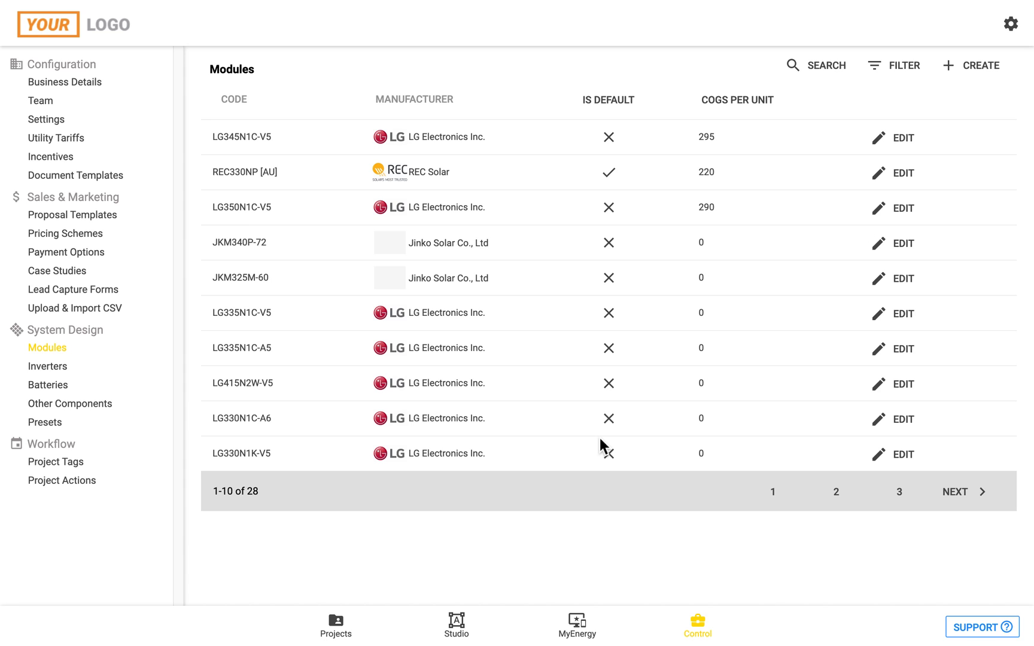
pyautogui.moveTo(865, 186)
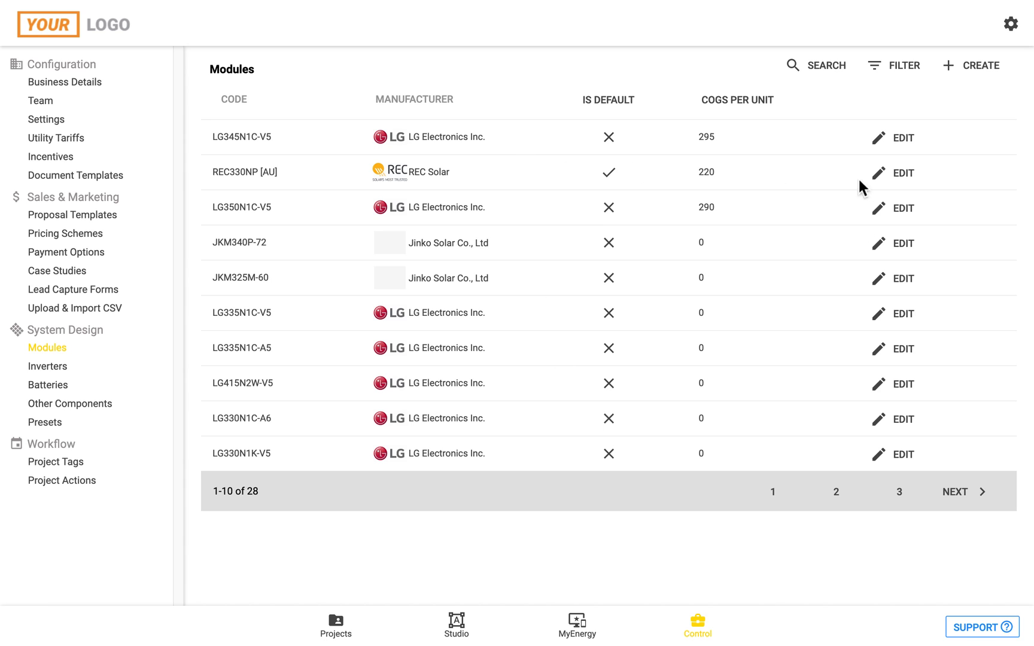
pyautogui.moveTo(900, 173)
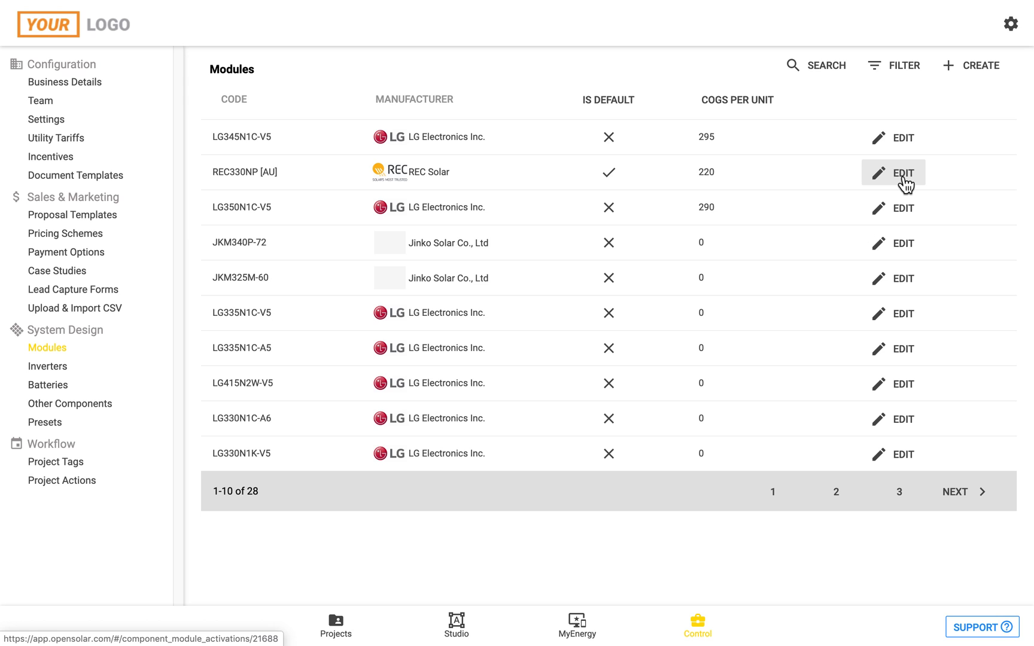
# Step: Open the REC330NP [AU] module for editing and review its COGS of 220
pyautogui.click(893, 172)
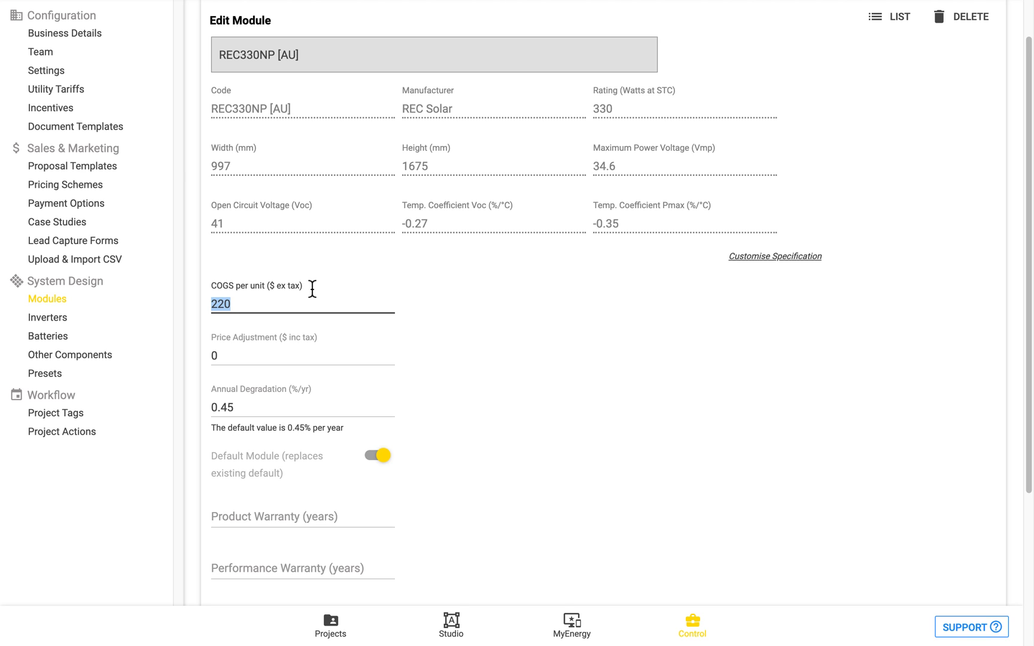
pyautogui.moveTo(254, 356)
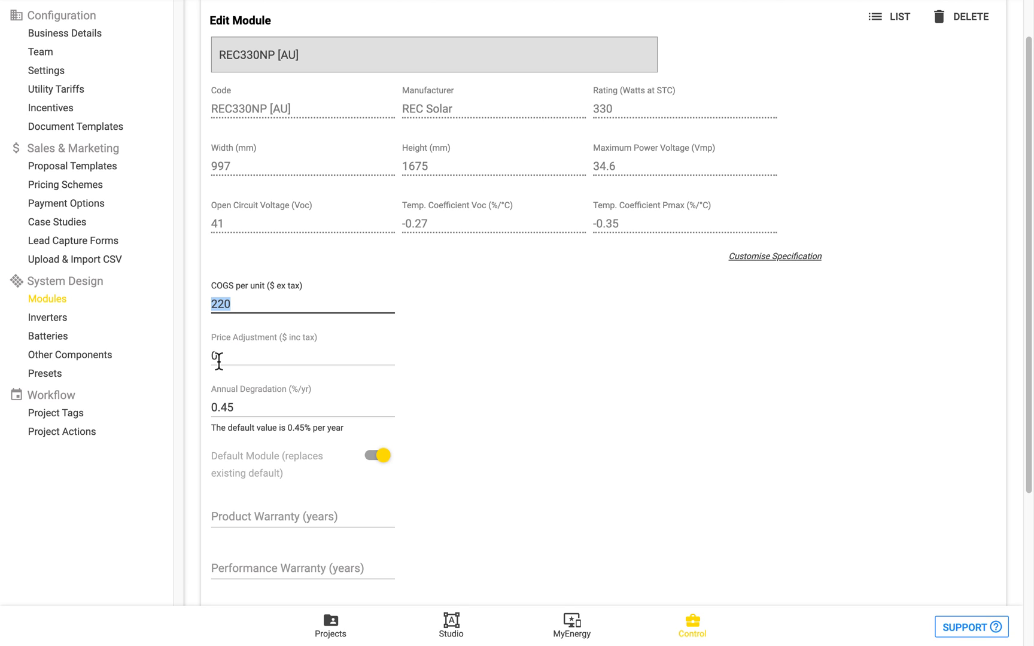
pyautogui.scroll(-3)
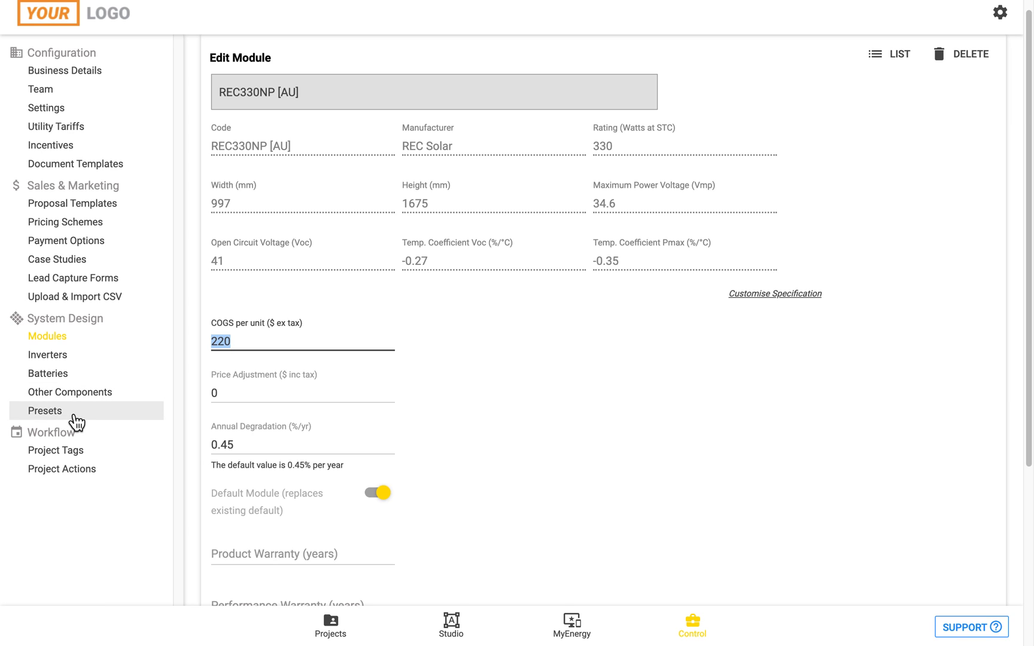
# Step: Open the Default Project Preset from Presets for editing
pyautogui.click(44, 410)
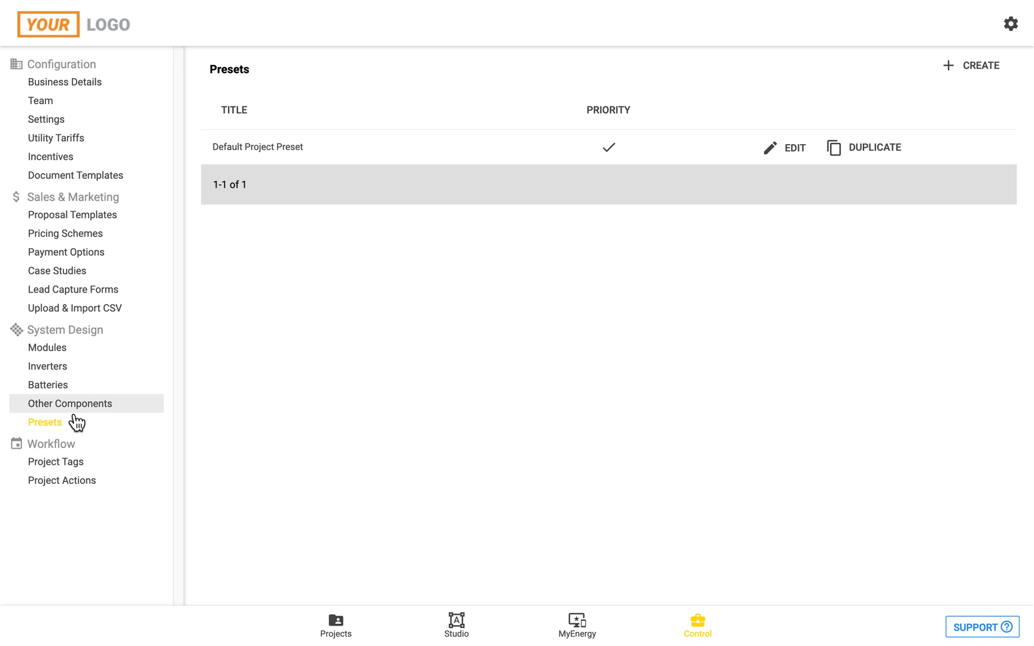
pyautogui.moveTo(356, 407)
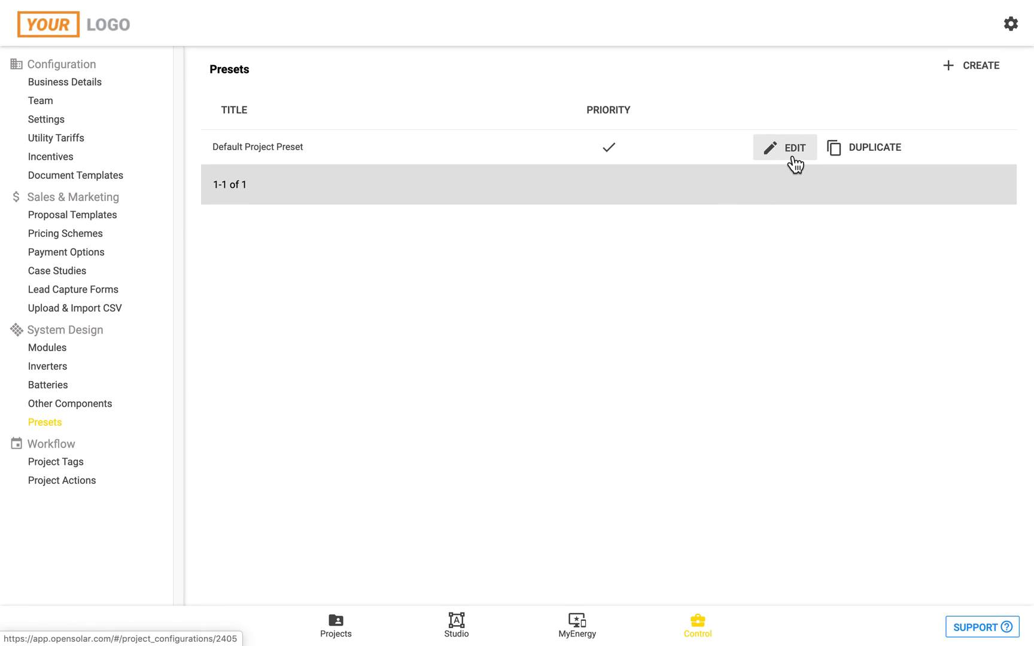
pyautogui.click(784, 148)
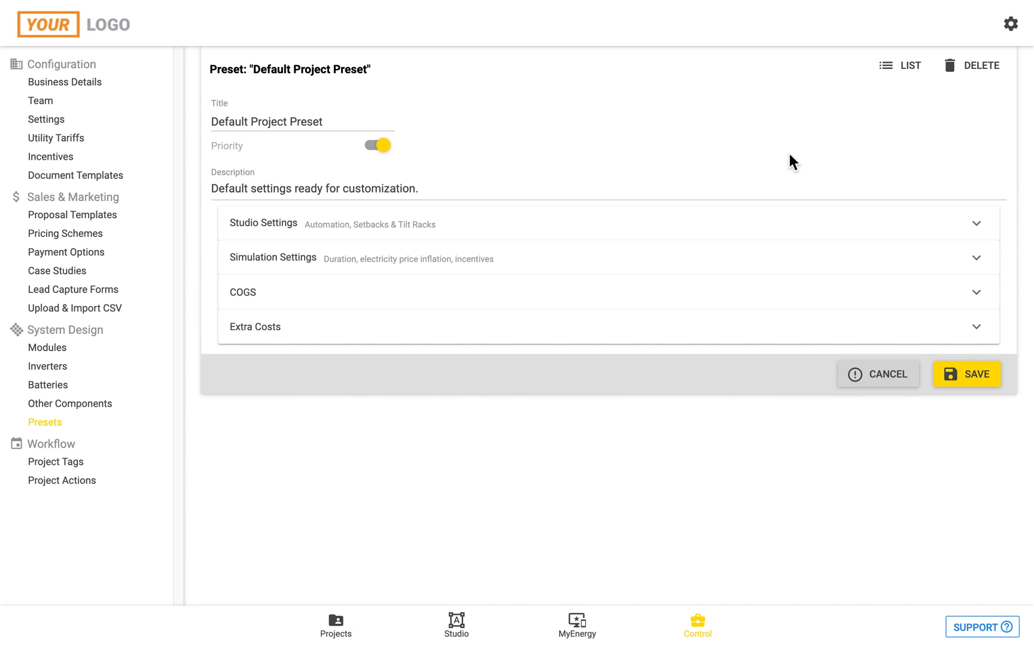
pyautogui.moveTo(245, 304)
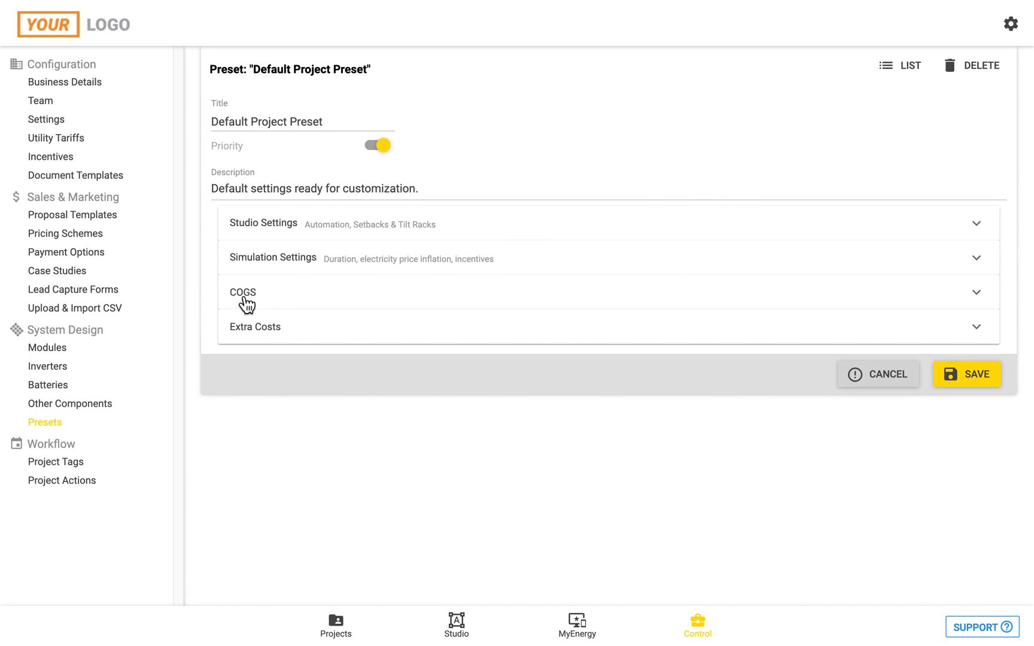
pyautogui.moveTo(295, 305)
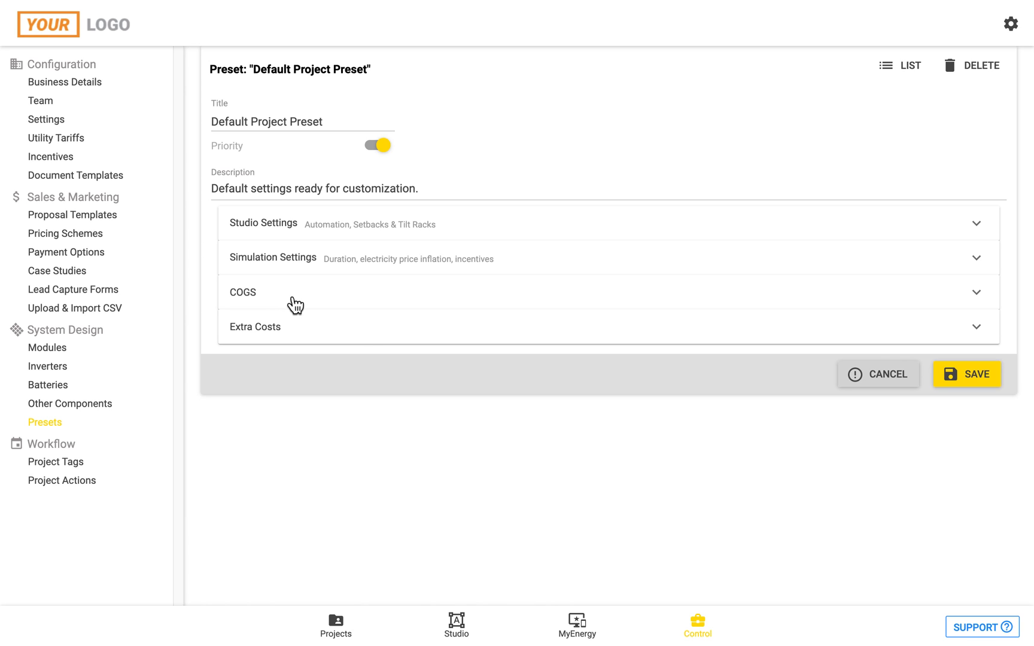
pyautogui.moveTo(296, 344)
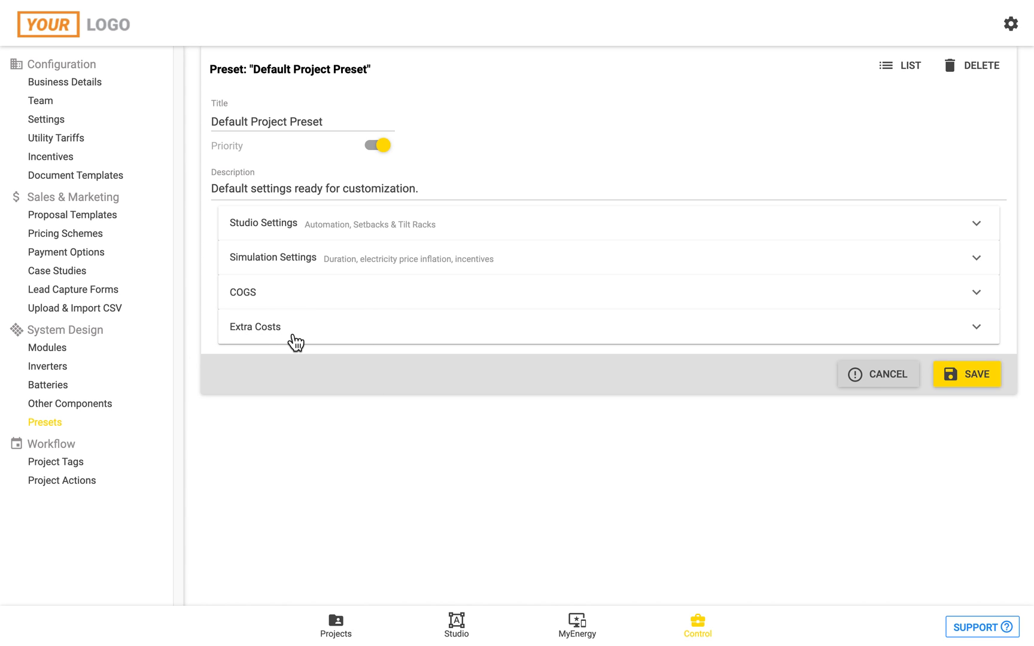
pyautogui.moveTo(291, 300)
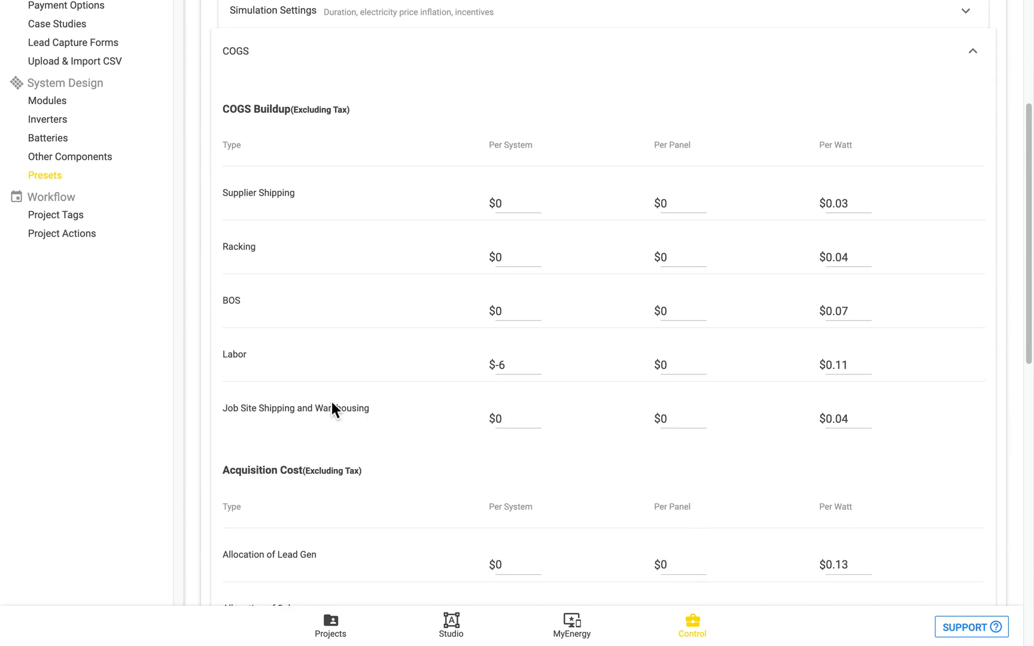
pyautogui.scroll(-3)
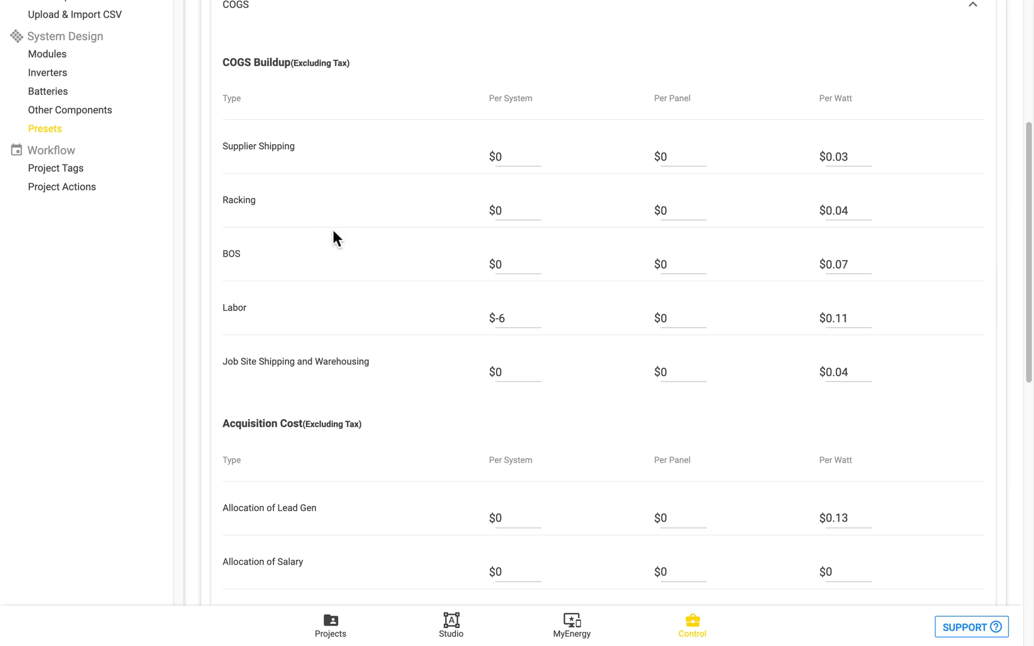
pyautogui.moveTo(393, 328)
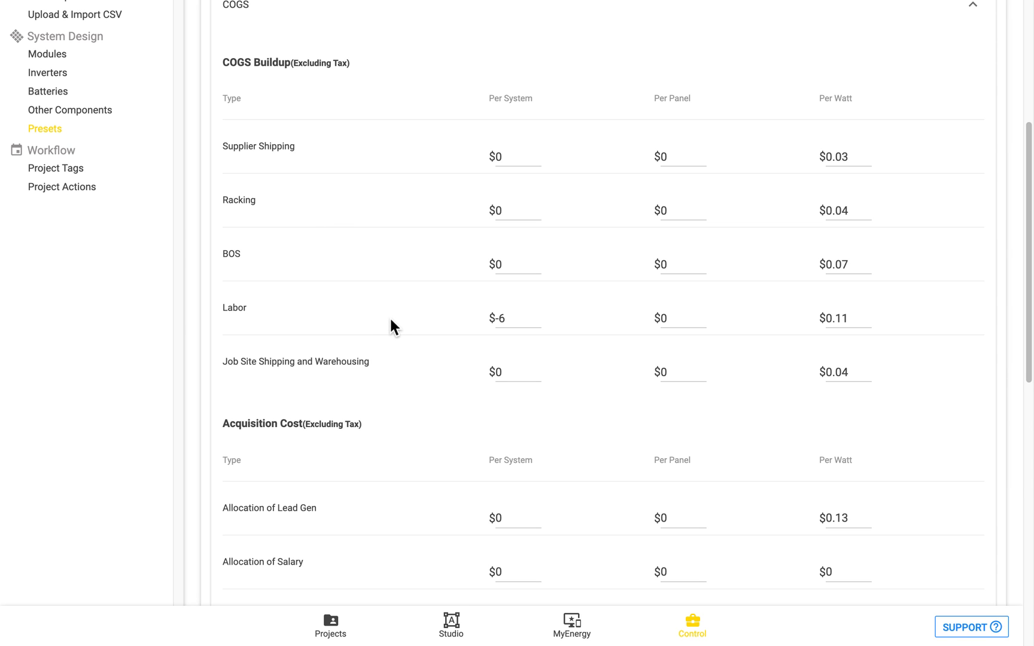
pyautogui.moveTo(810, 180)
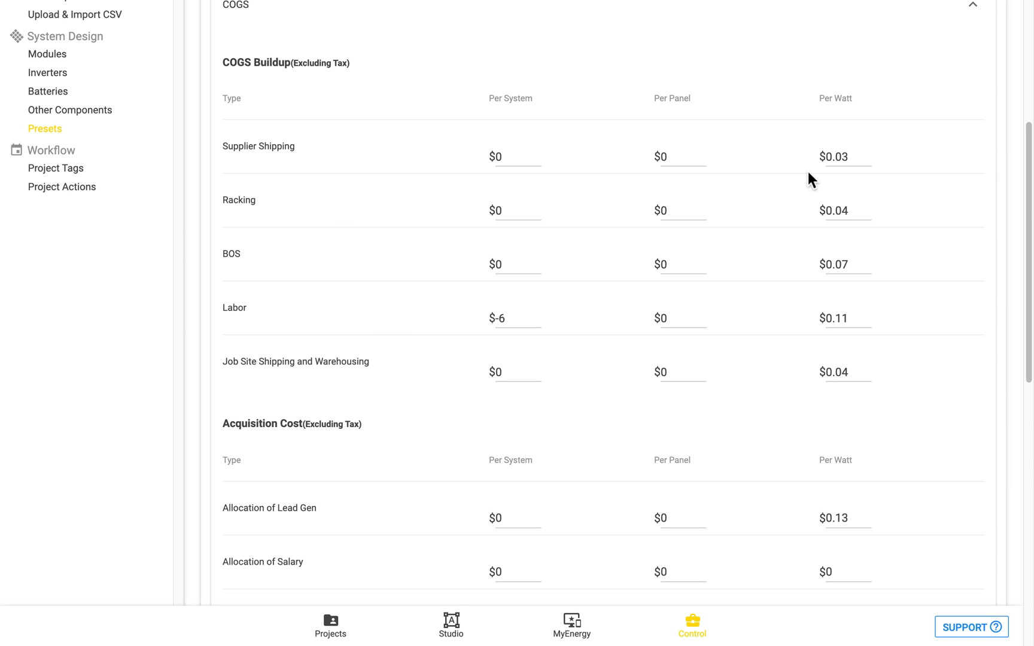
pyautogui.moveTo(662, 98)
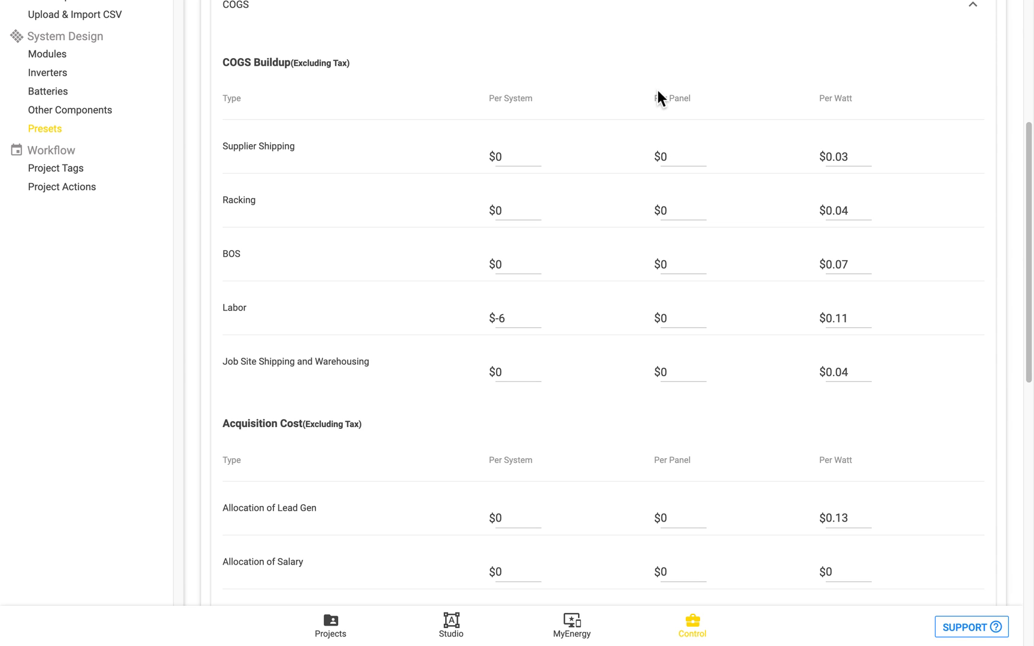
pyautogui.moveTo(871, 128)
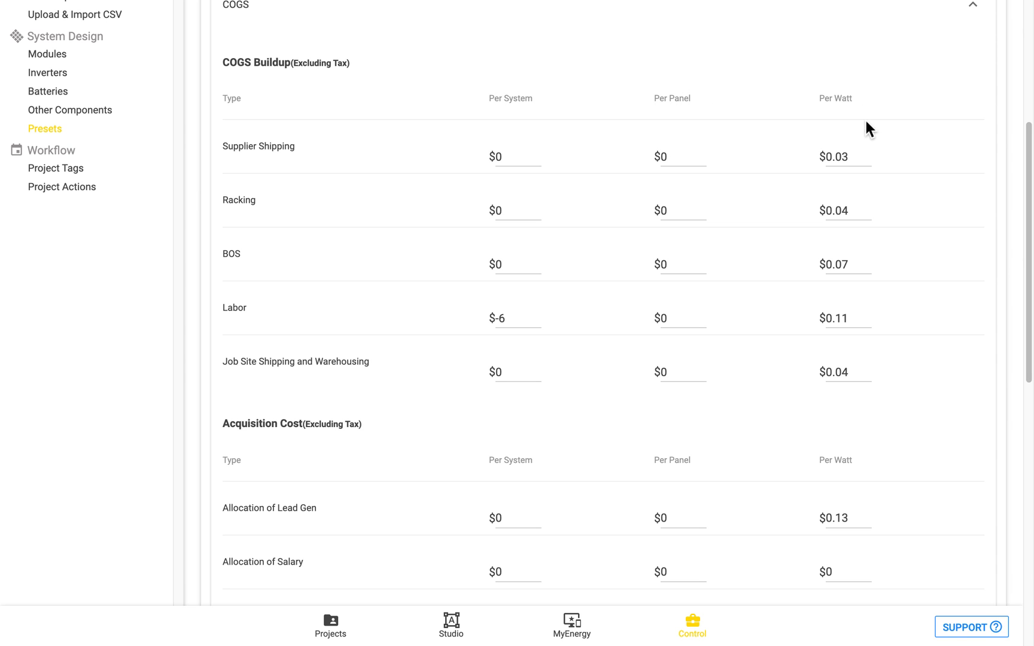
pyautogui.moveTo(920, 292)
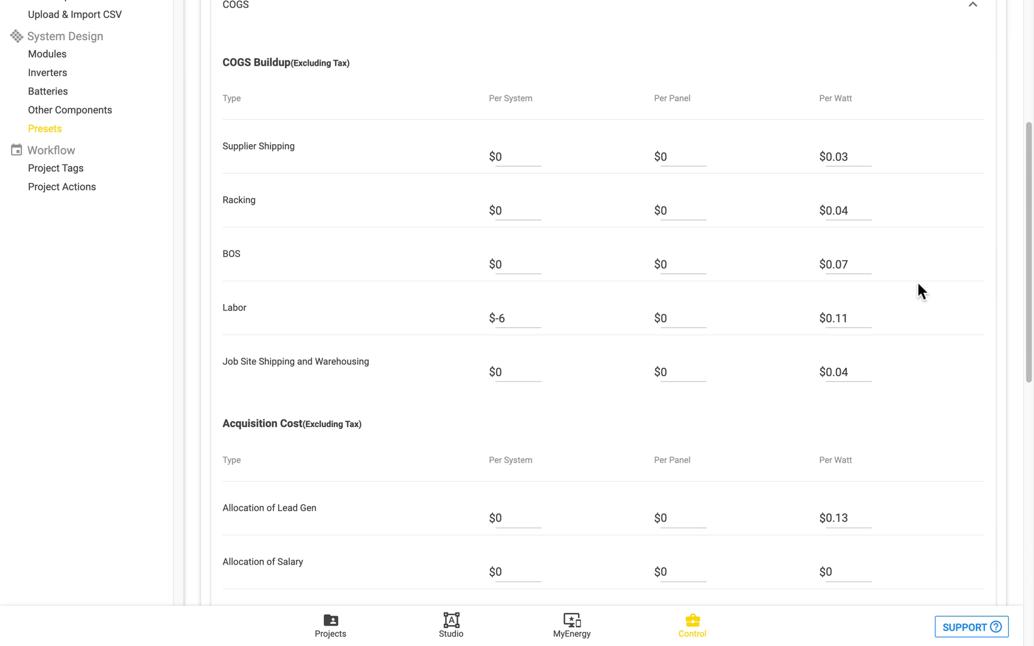
pyautogui.scroll(-3)
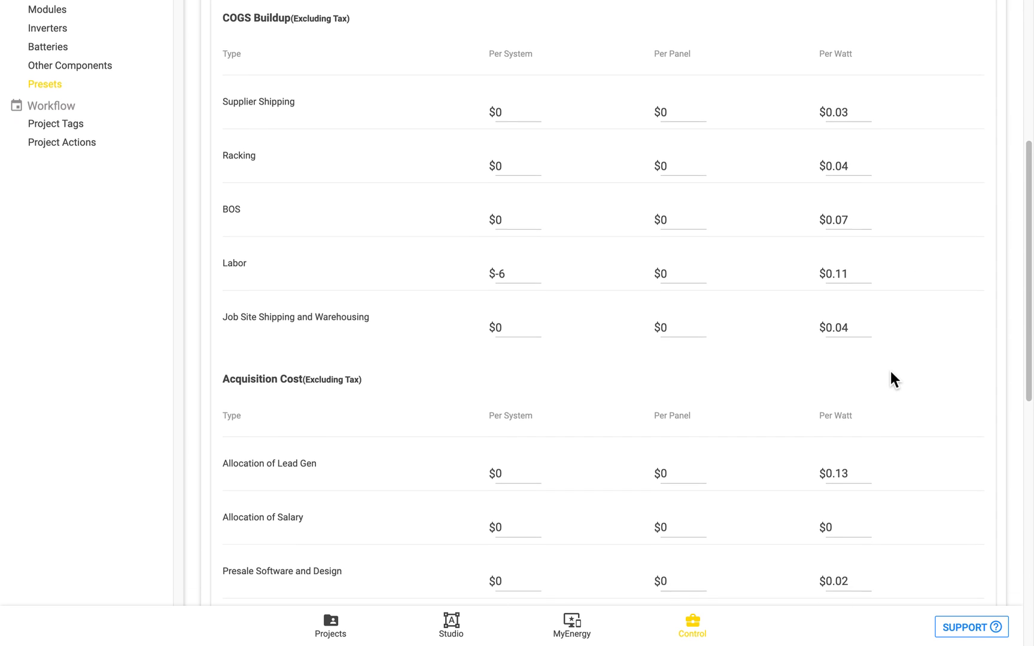
pyautogui.scroll(-3)
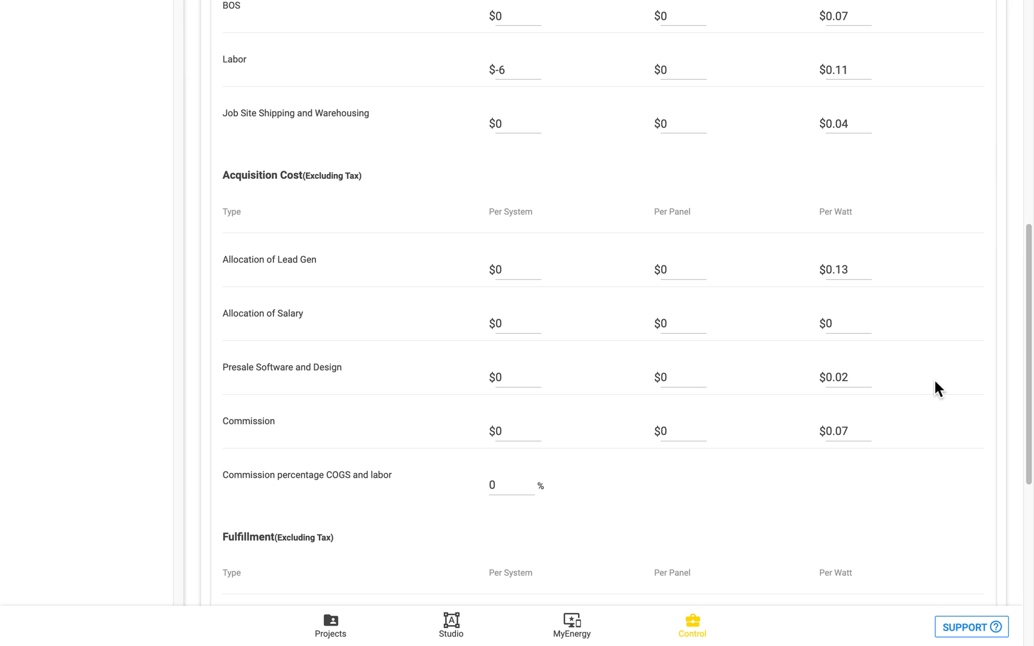
pyautogui.scroll(-3)
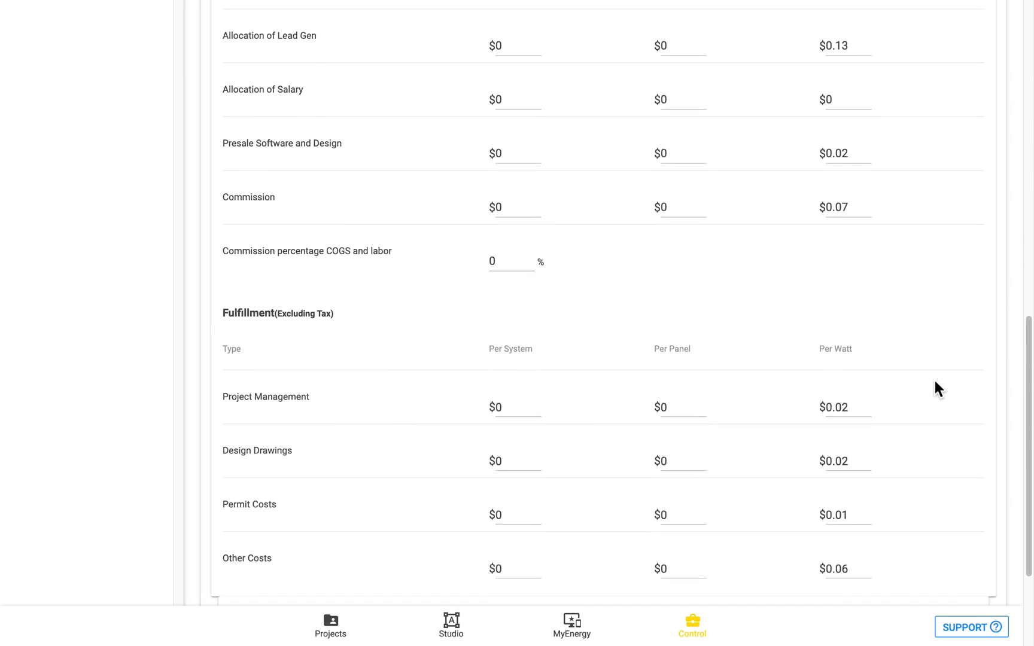
pyautogui.scroll(-3)
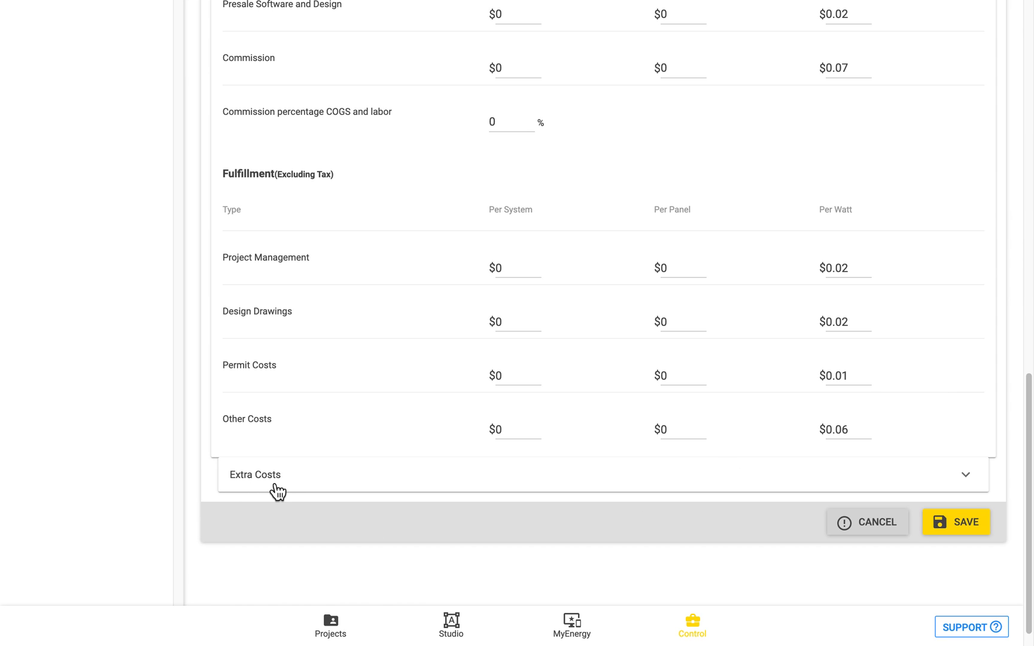
# Step: Expand the preset's Extra Costs and review job difficulty and roof type adders (Metal Tin $500, Tile Clay $700)
pyautogui.click(253, 474)
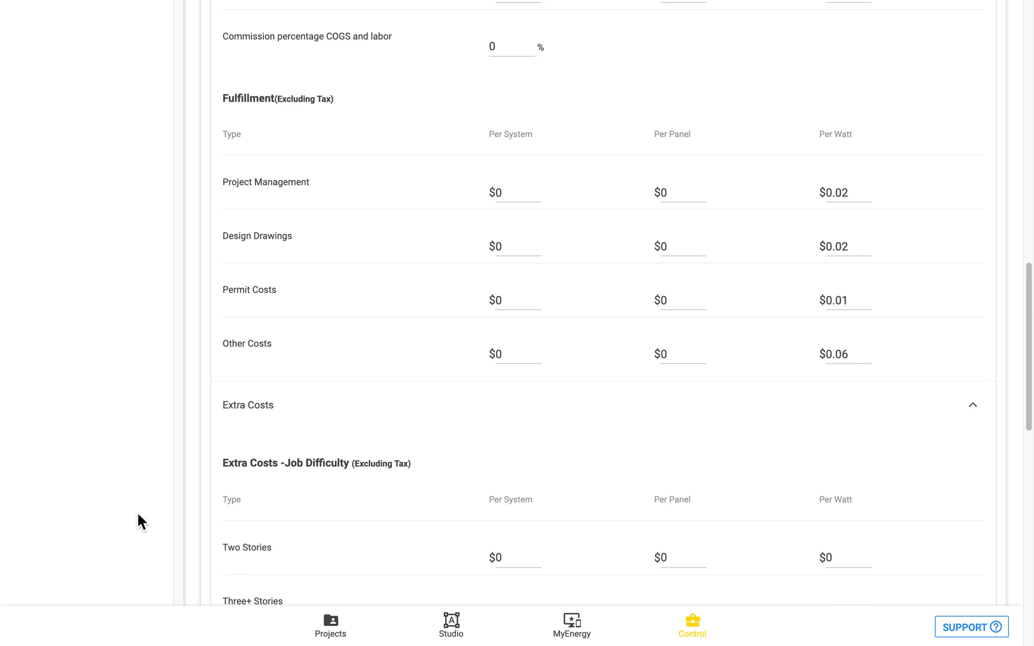
pyautogui.scroll(-3)
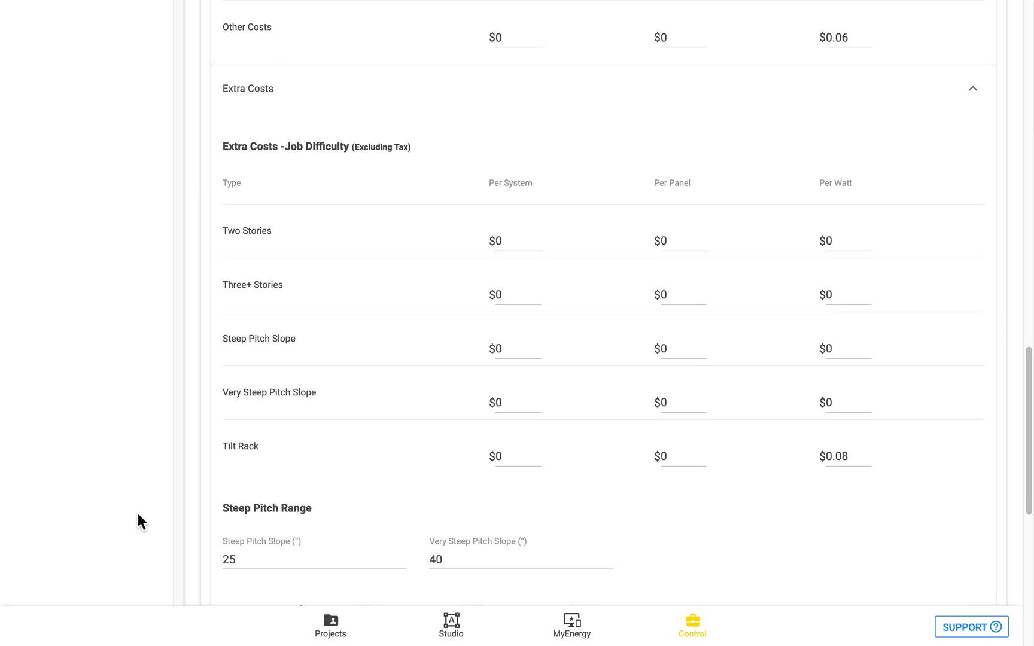
pyautogui.moveTo(493, 207)
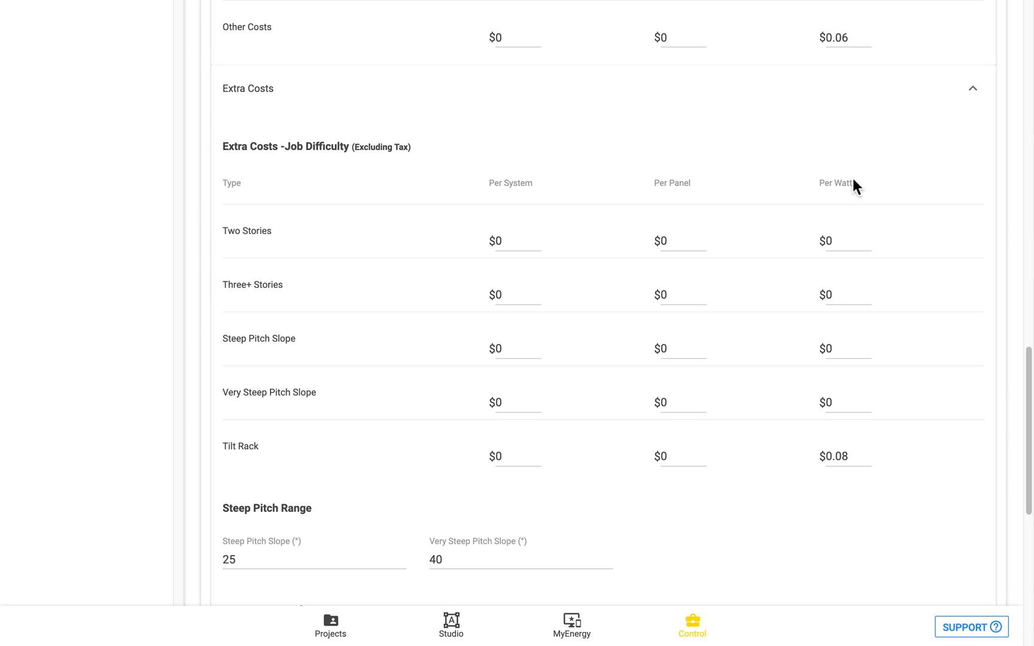
pyautogui.moveTo(853, 185)
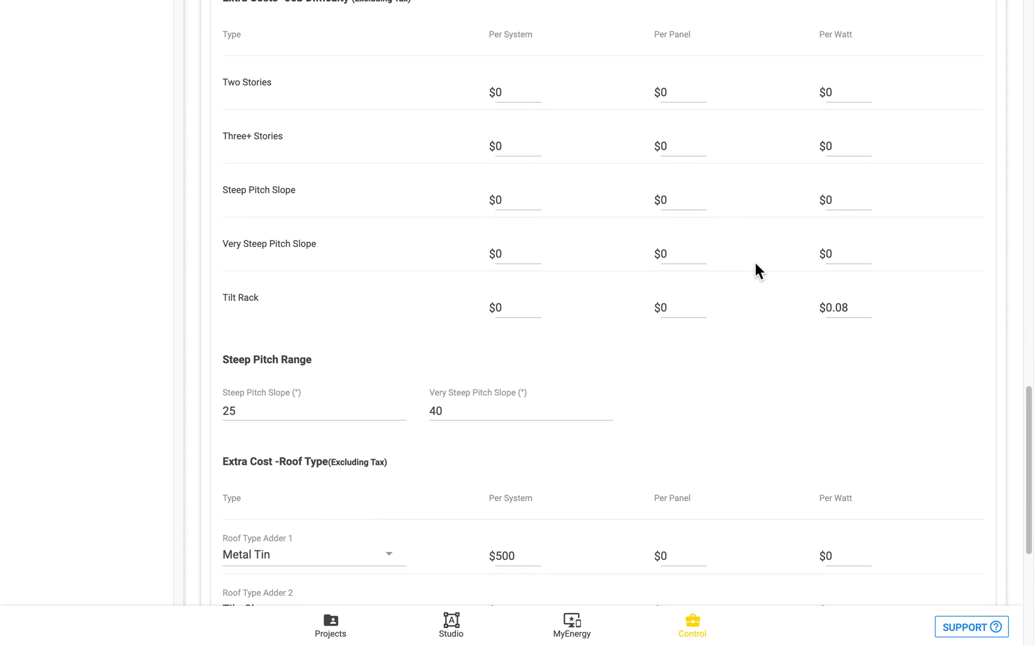
pyautogui.moveTo(339, 193)
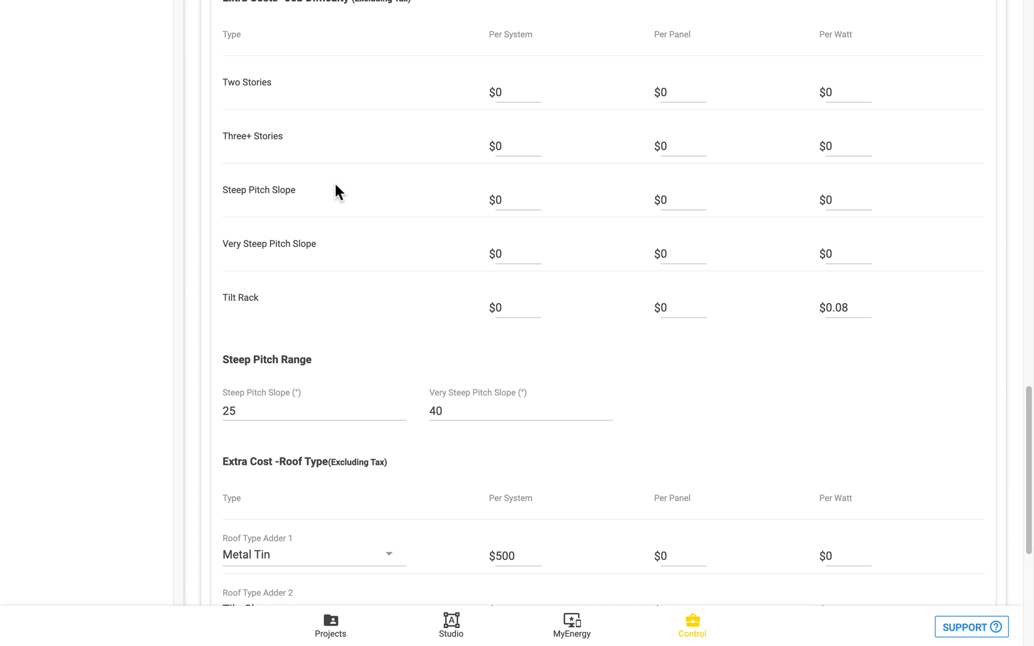
pyautogui.moveTo(387, 321)
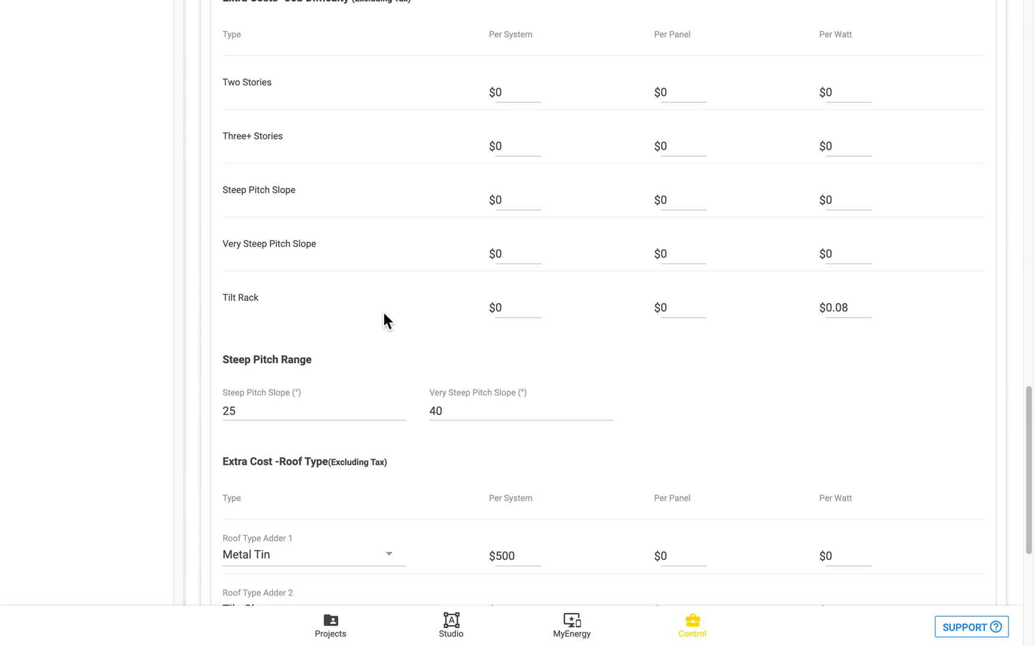
pyautogui.scroll(-3)
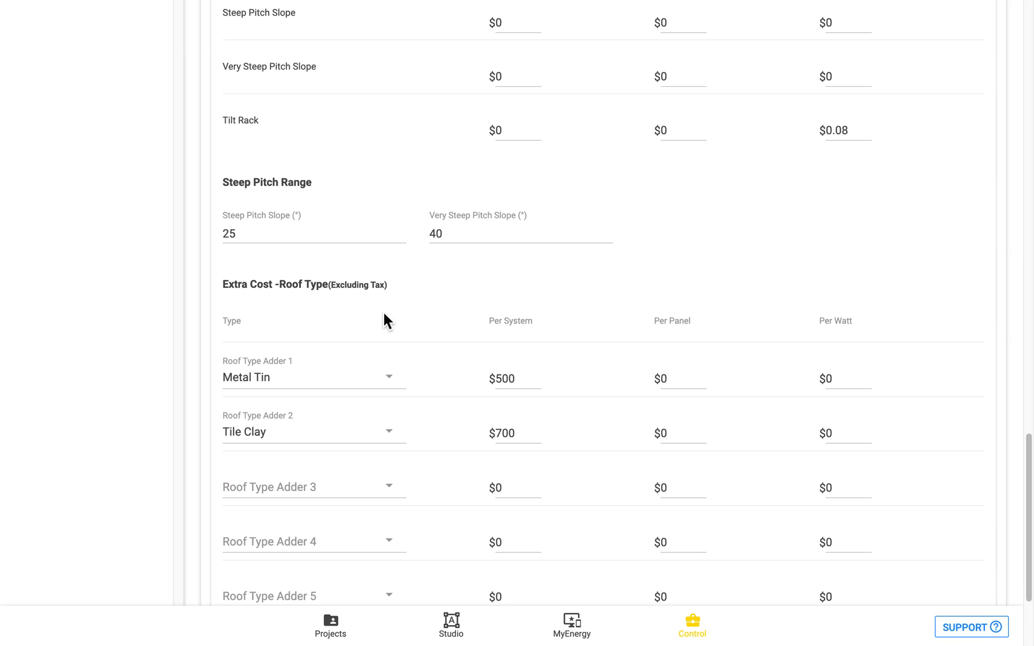
pyautogui.moveTo(382, 375)
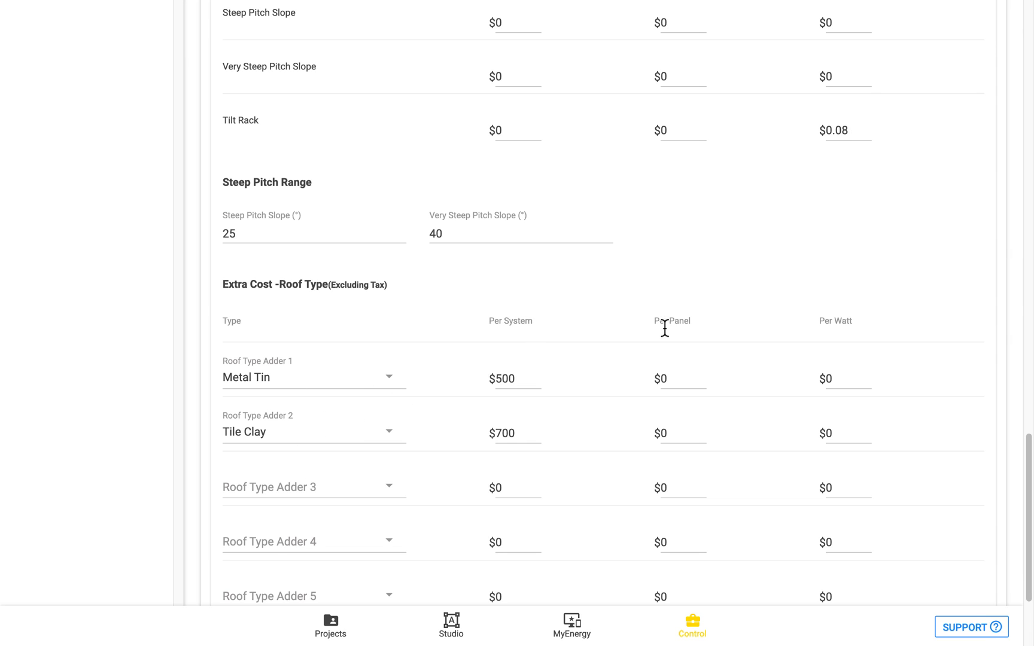
pyautogui.moveTo(839, 345)
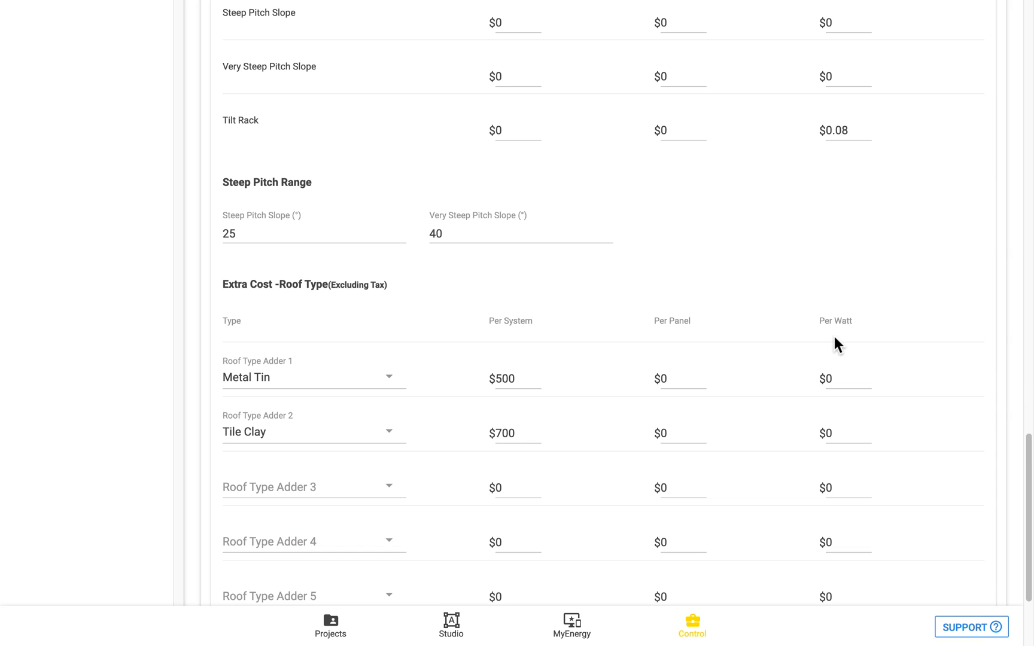
pyautogui.moveTo(381, 384)
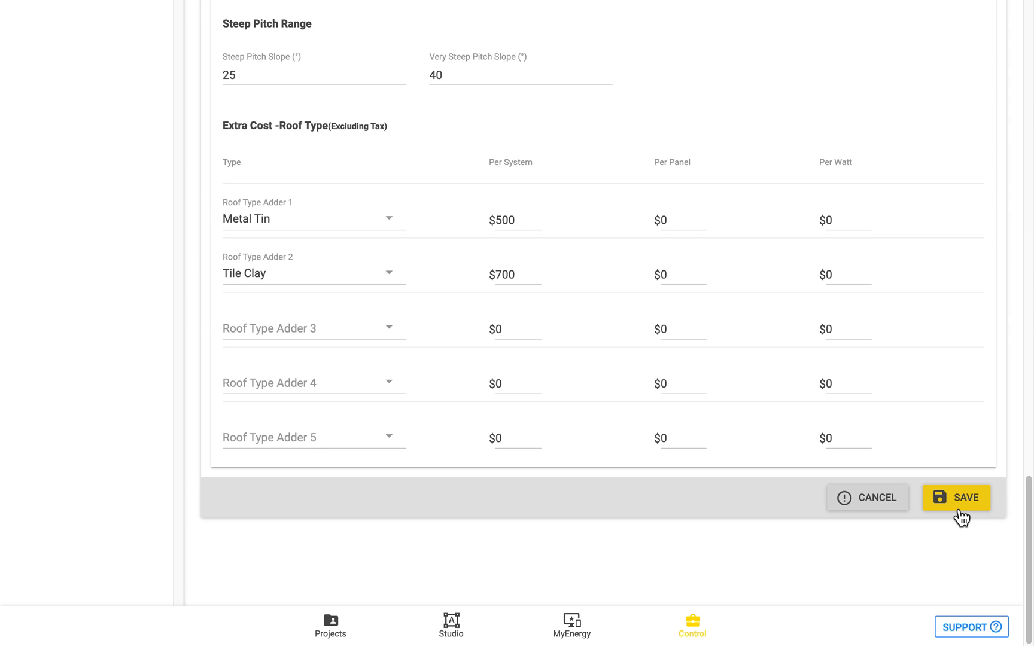
# Step: Save the preset costs, then remove one panel from Panel Group 2, leaving 24 panels (7.92 kW)
pyautogui.click(956, 498)
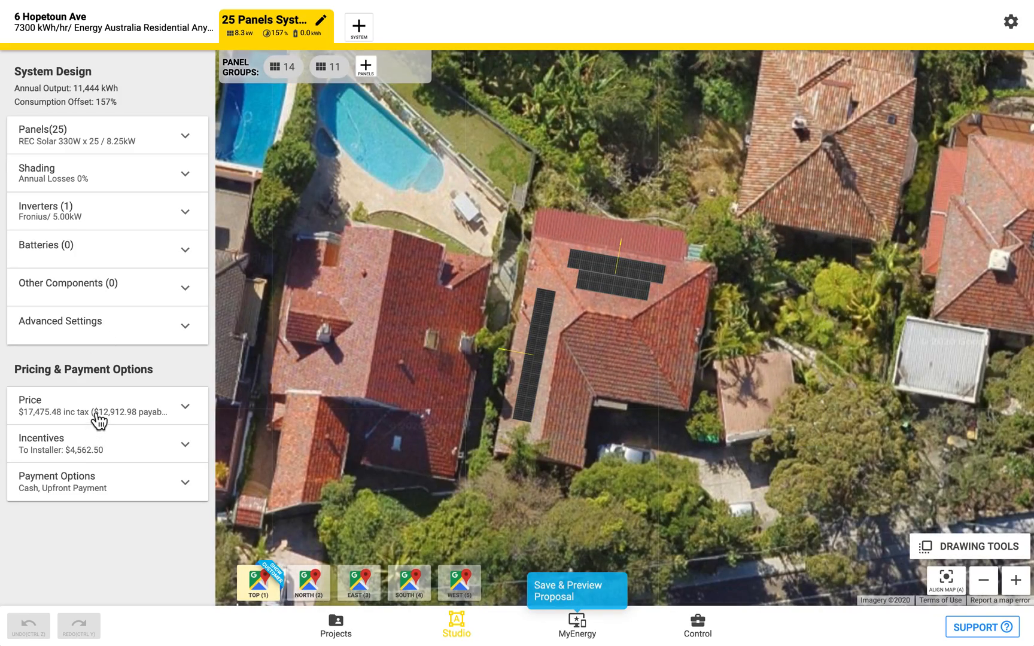
pyautogui.click(329, 66)
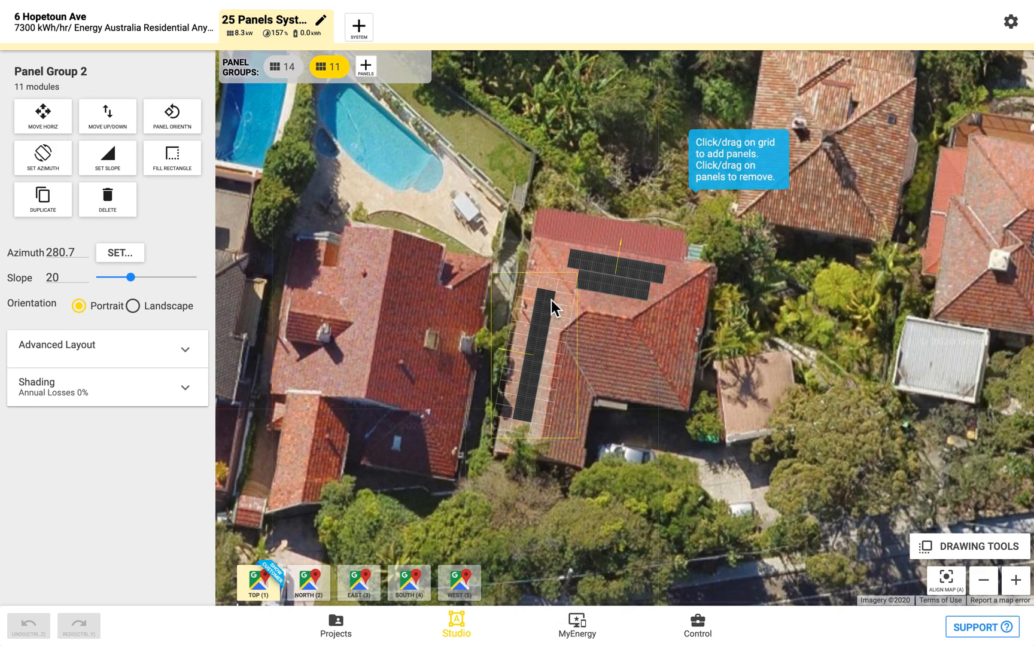
pyautogui.click(554, 304)
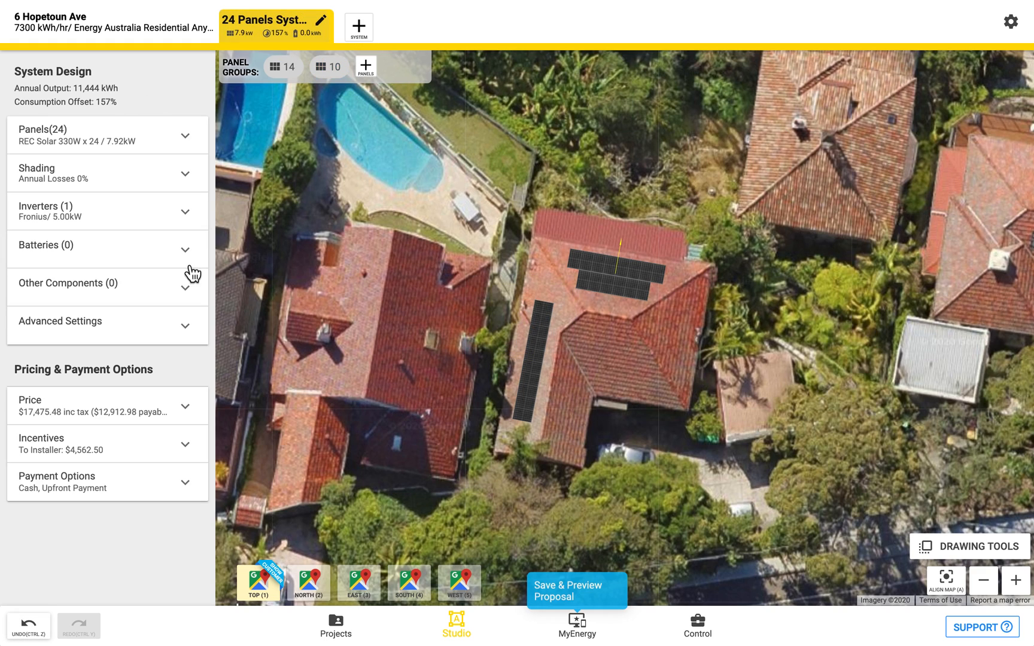